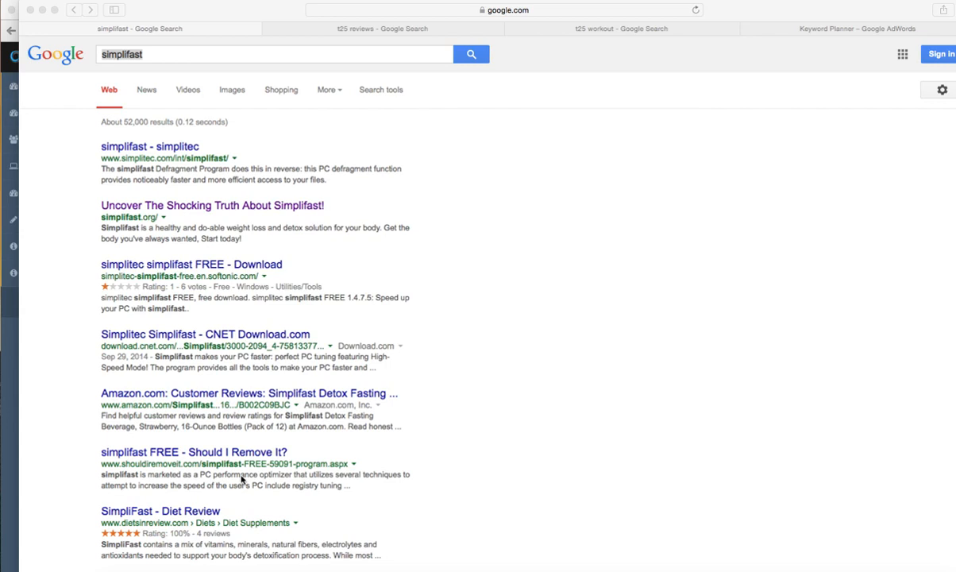
mouse_move(518, 401)
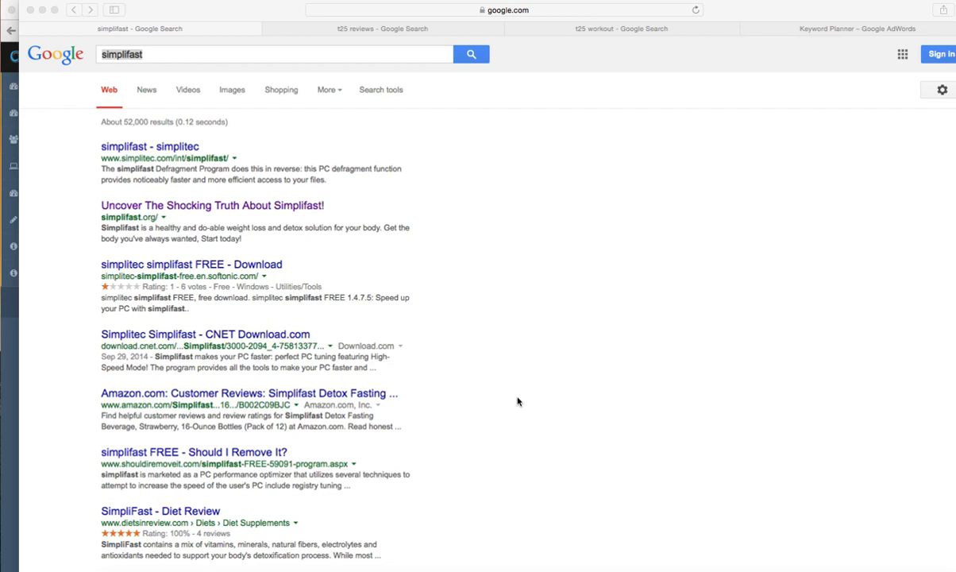
mouse_move(259, 77)
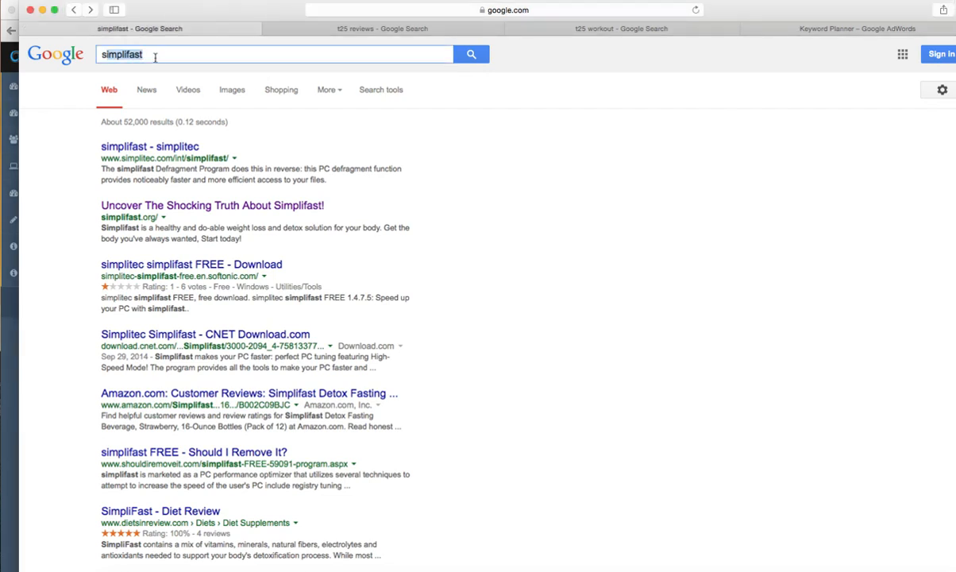
Visit the Simplifast and Fitness Rocks T25 review sites, ending on the t25 reviews results
click(212, 205)
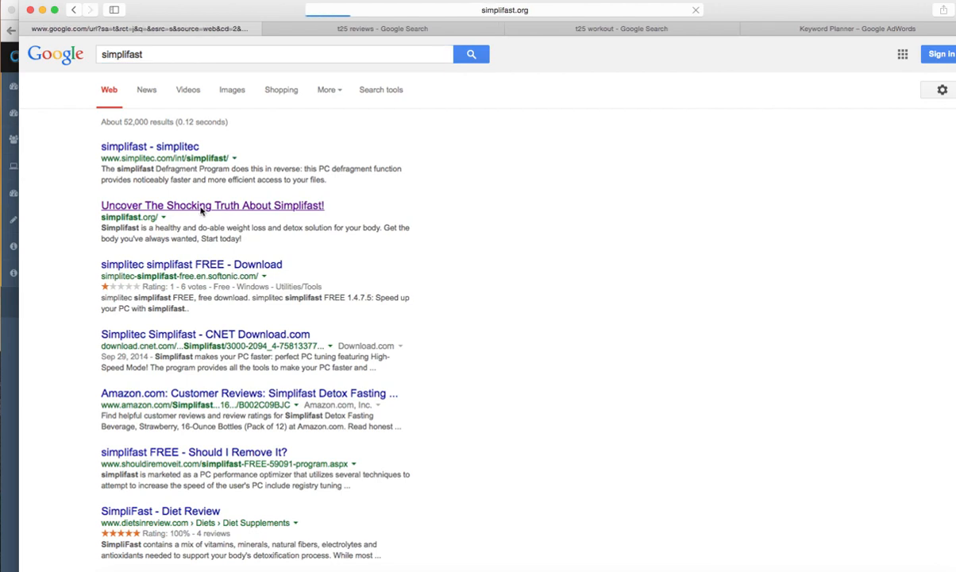
click(212, 205)
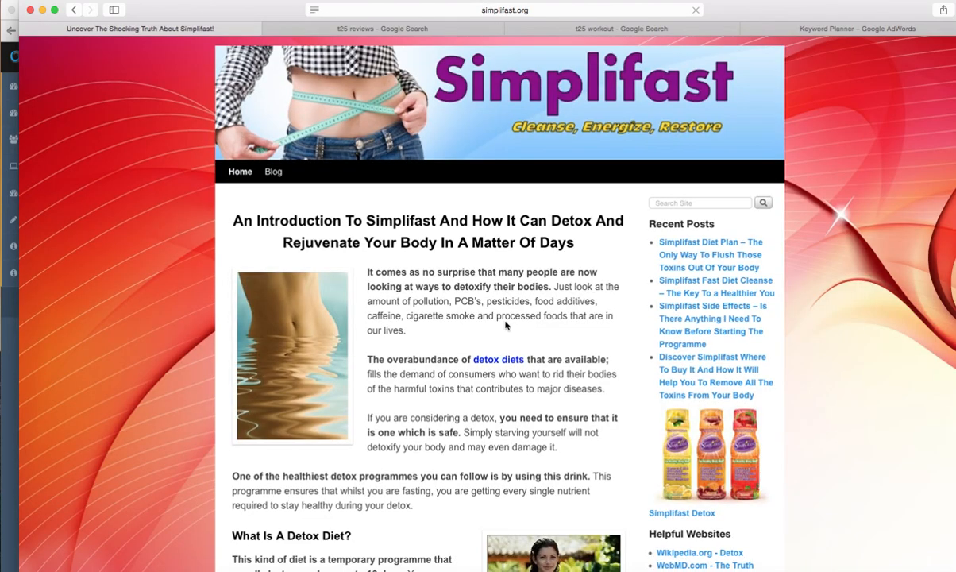
click(374, 29)
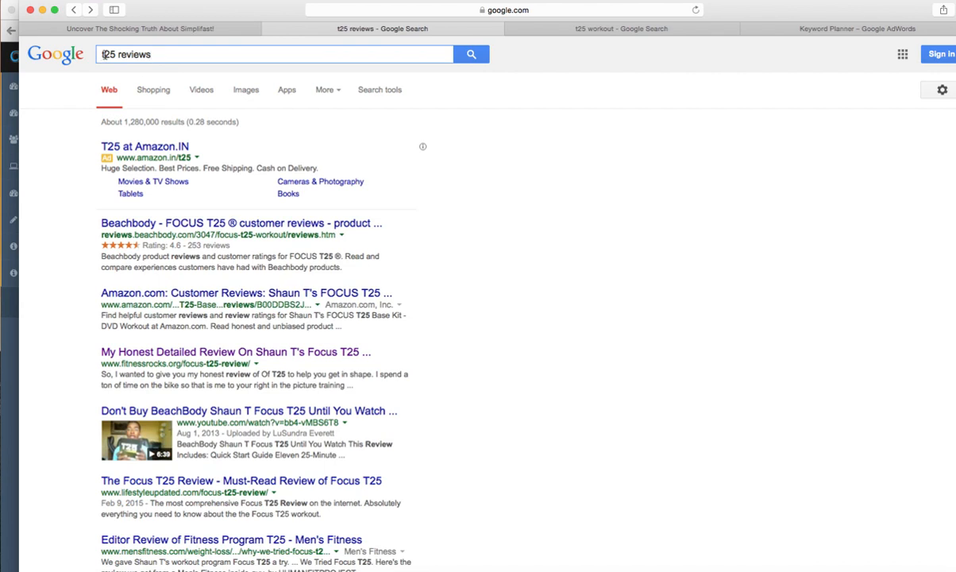
click(195, 352)
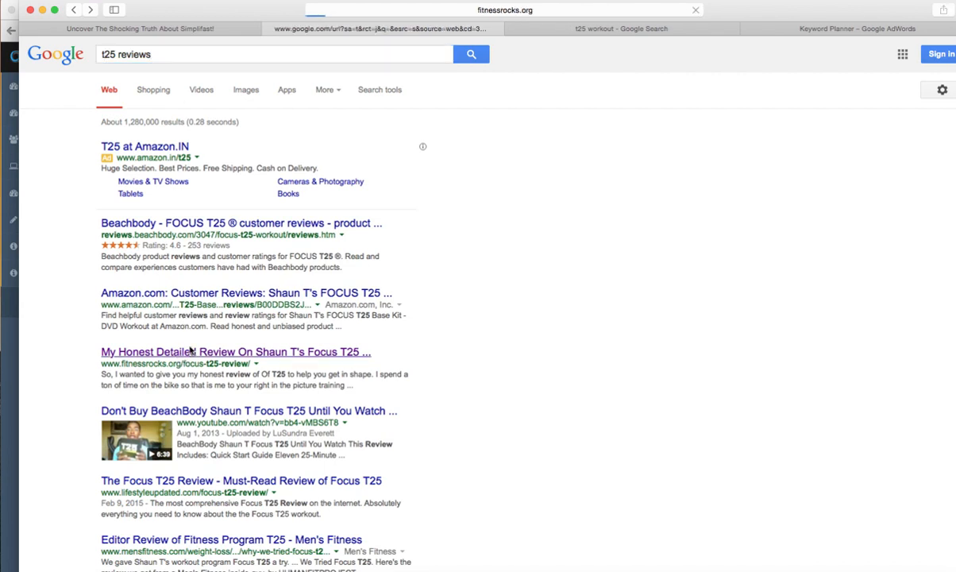
text(t25 workout)
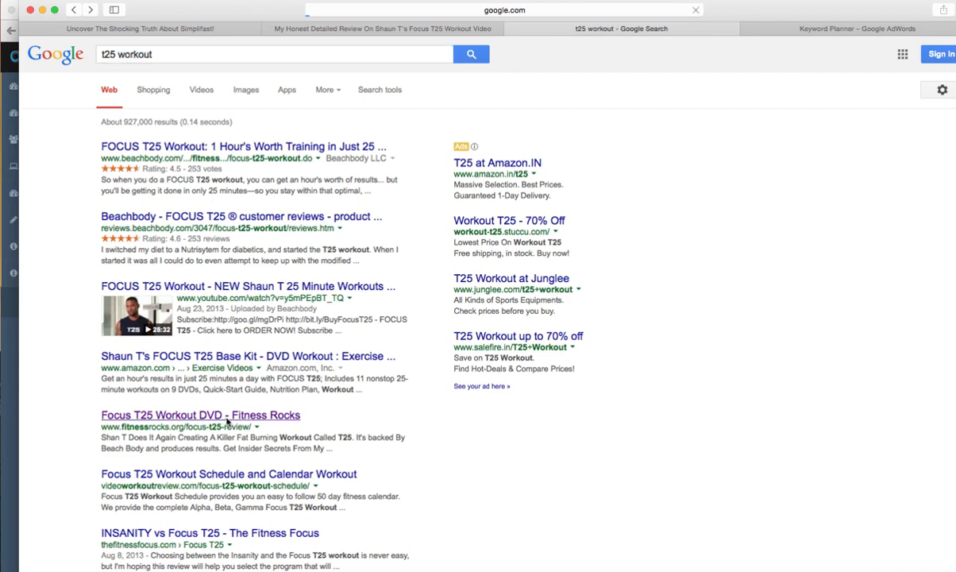
click(188, 415)
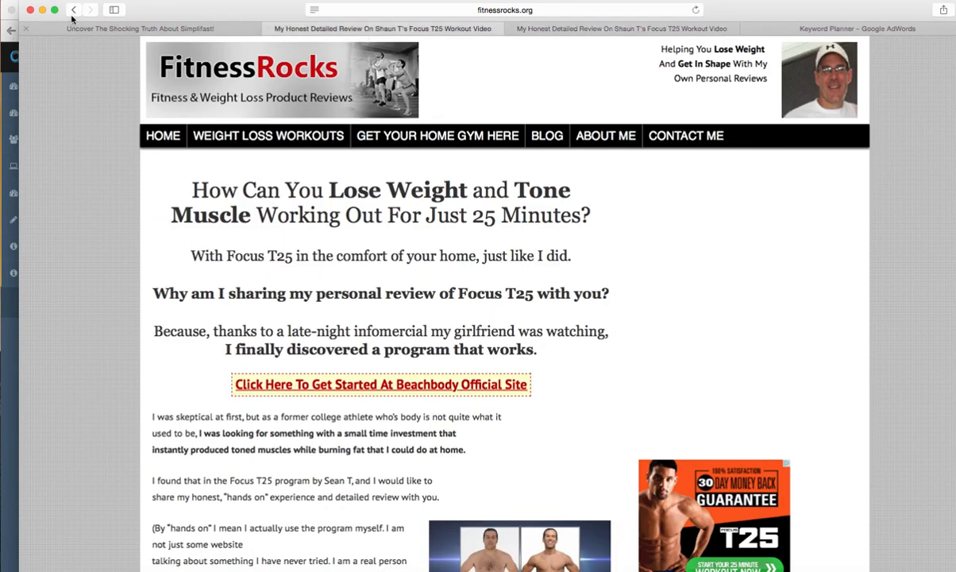
click(358, 29)
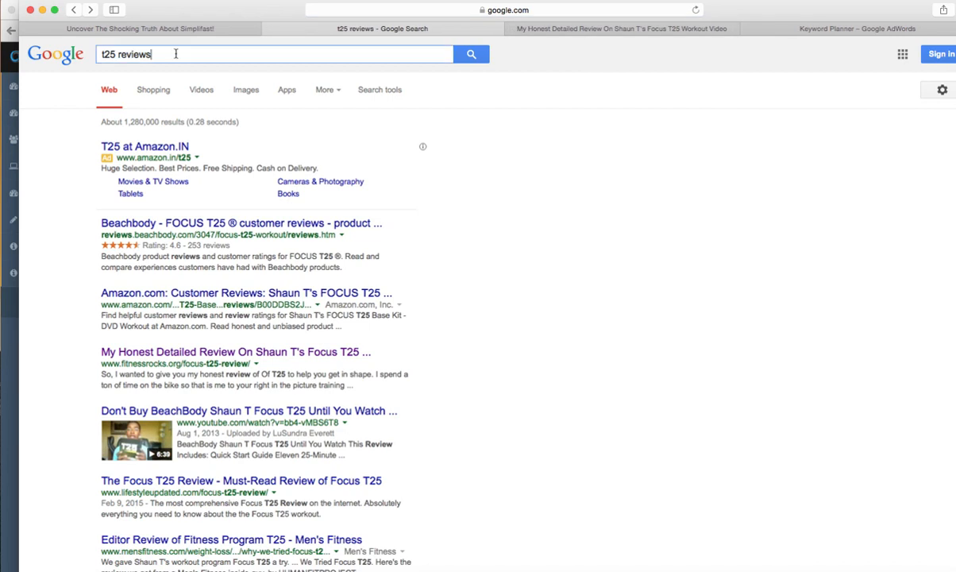
Get Keyword Planner ideas for 't25 reviews' and select its 40,500 monthly searches
click(857, 29)
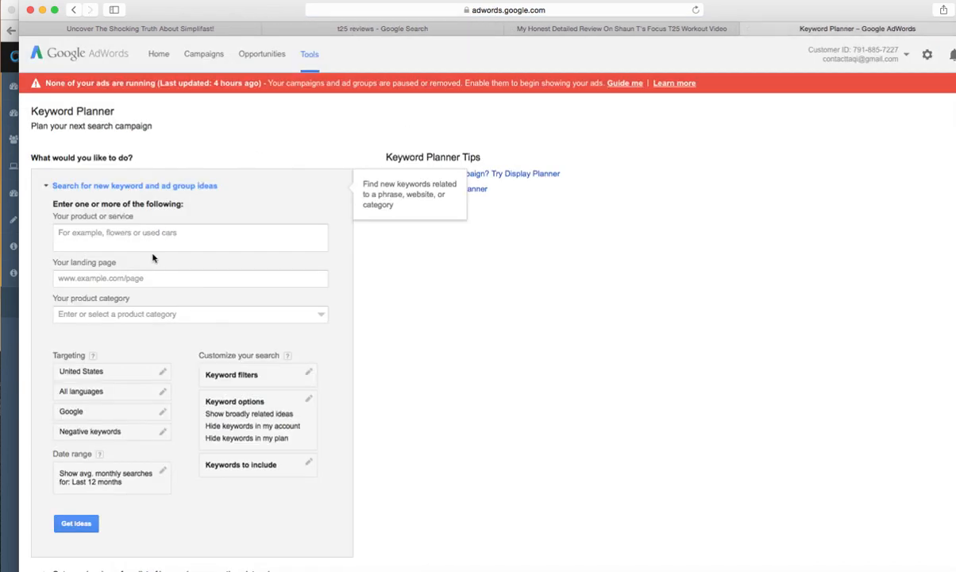
click(75, 524)
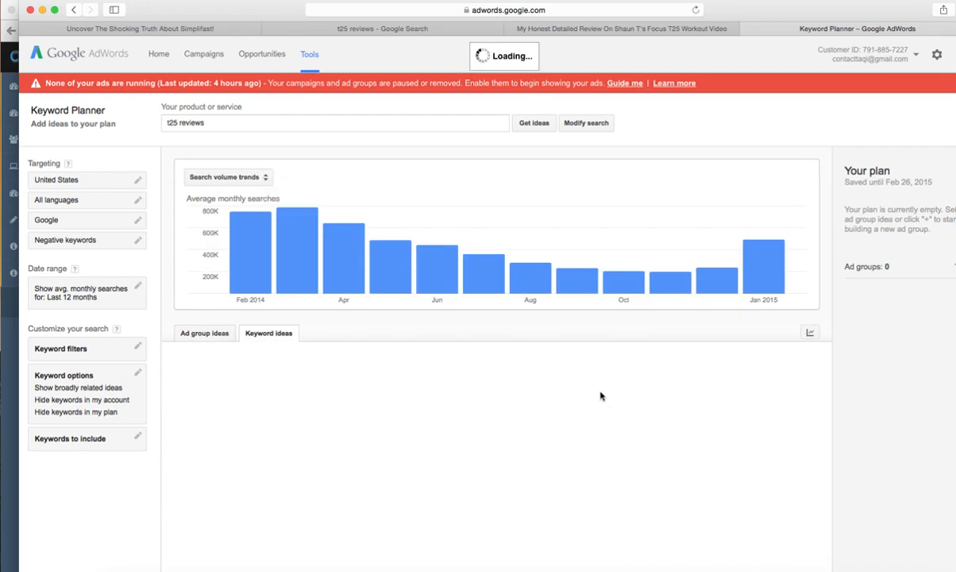
click(534, 123)
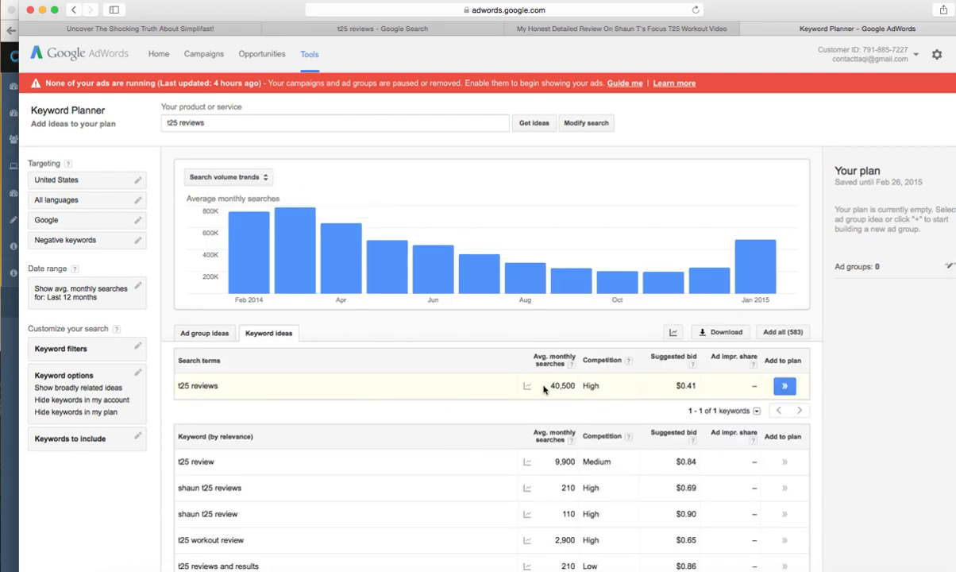
double_click(559, 386)
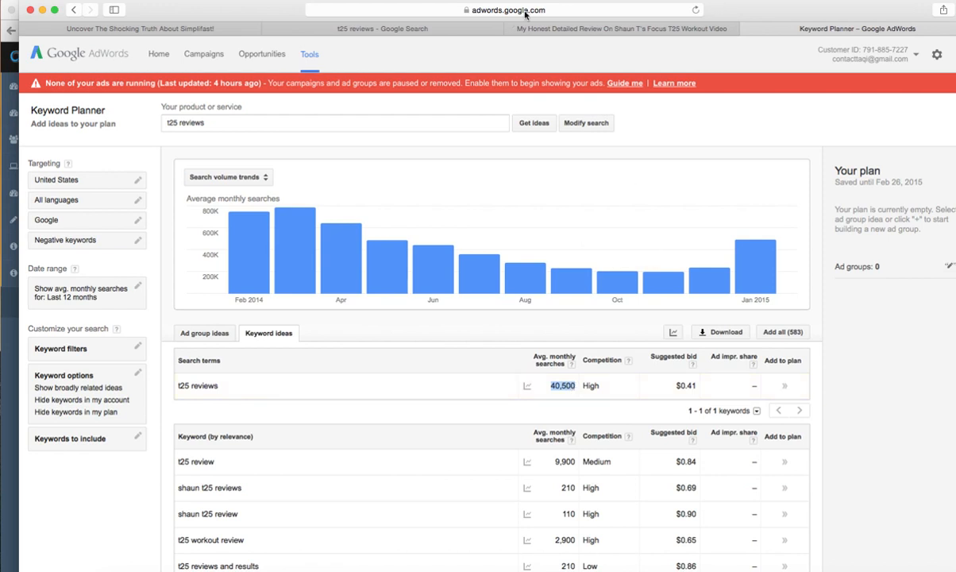
Get Keyword Planner ideas for 't25 workout' and select its 49,500 monthly searches
click(386, 28)
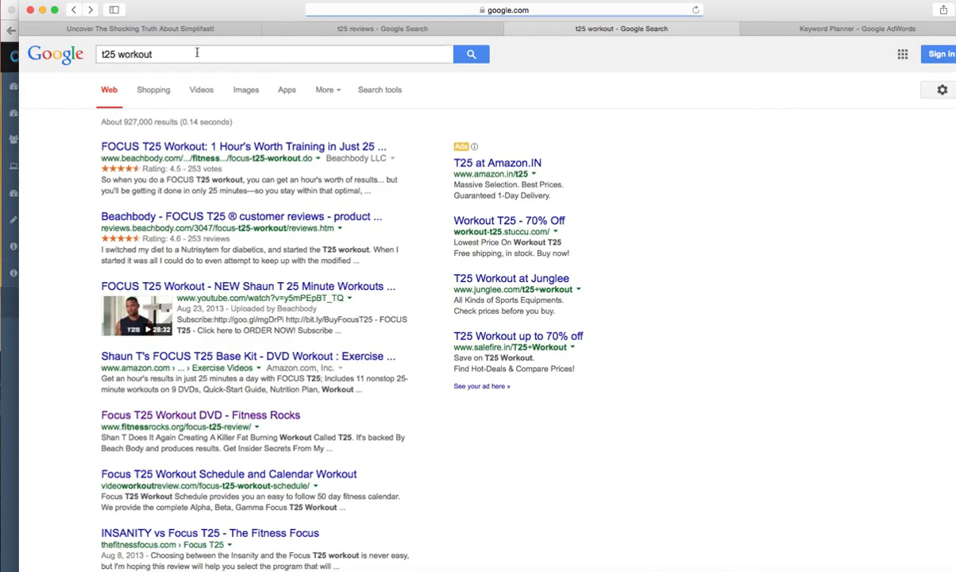
click(863, 30)
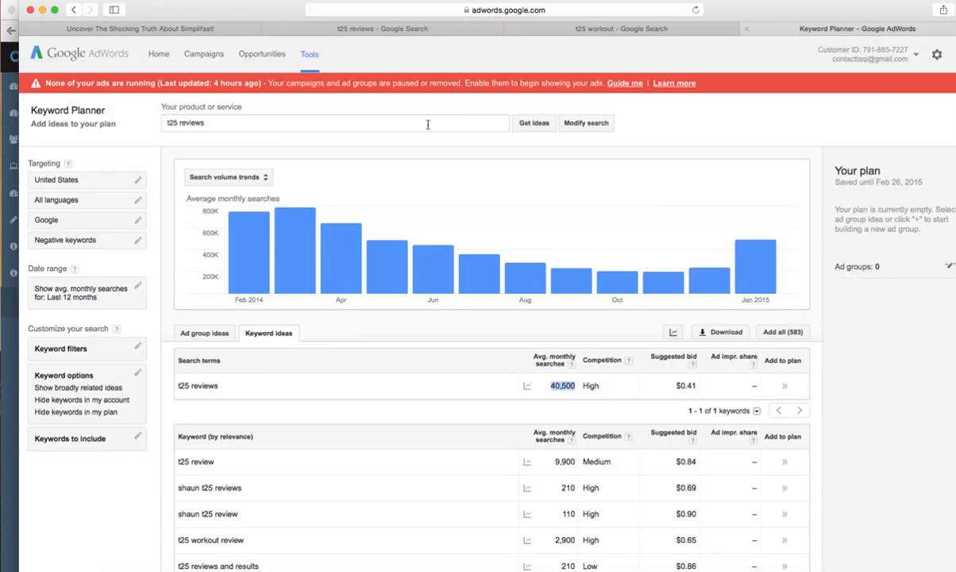
click(533, 122)
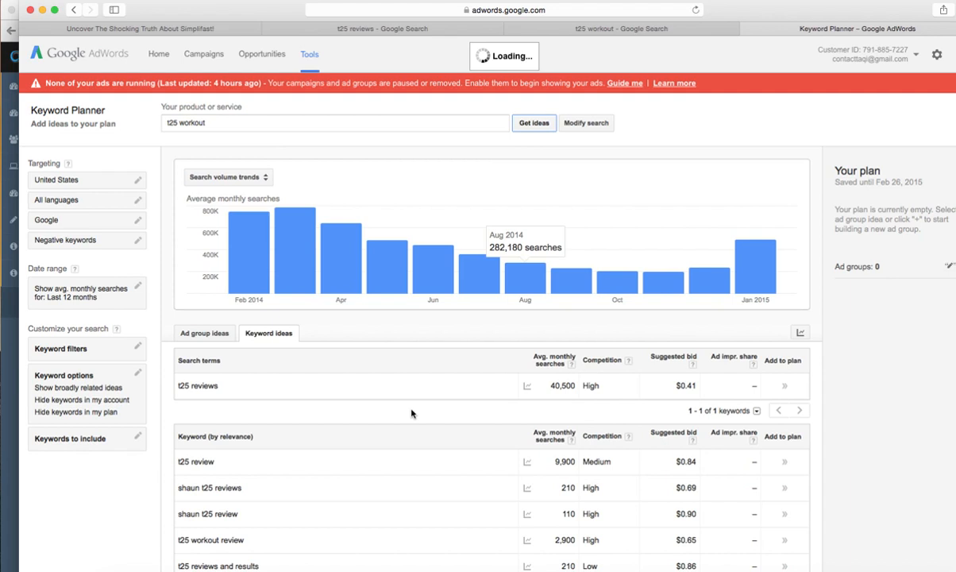
mouse_move(560, 389)
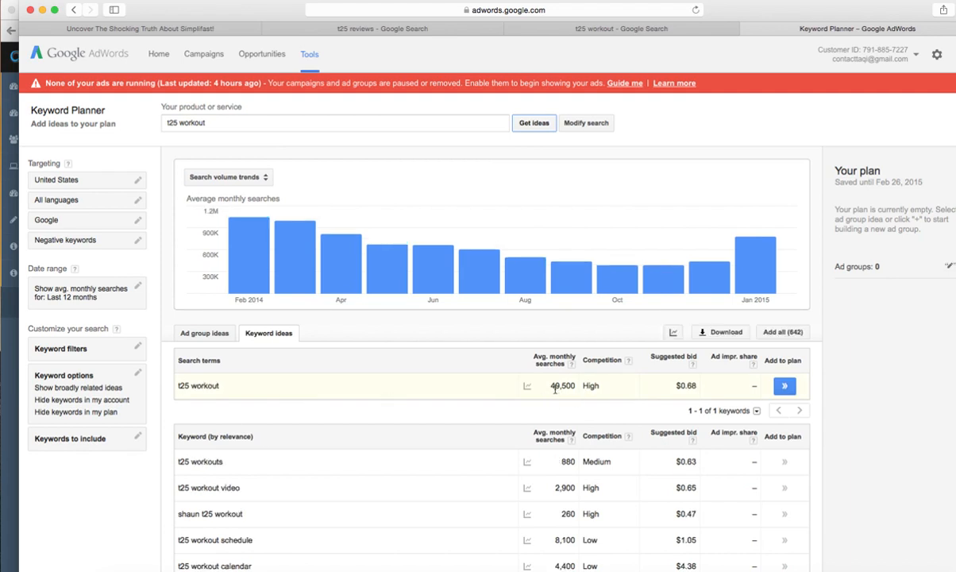
double_click(562, 386)
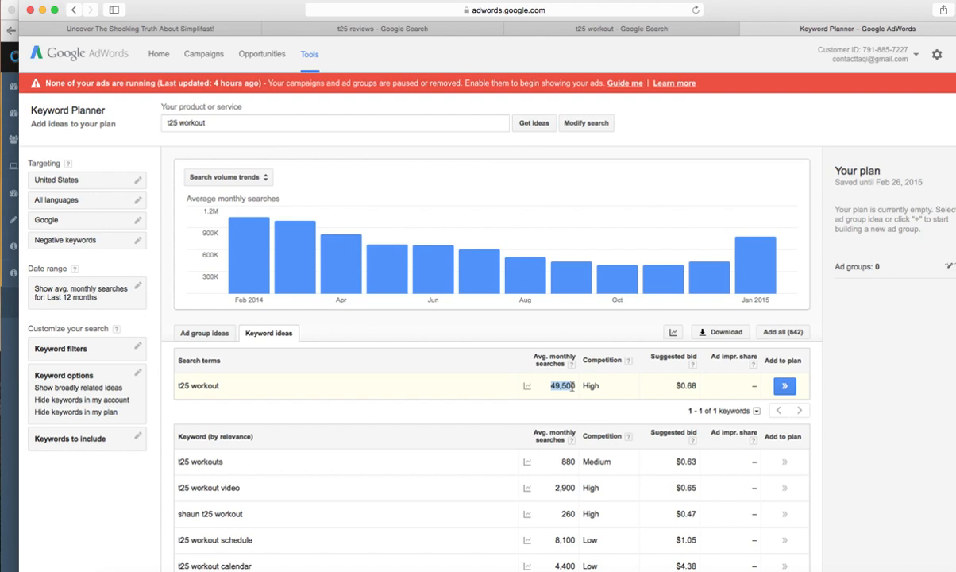
mouse_move(593, 386)
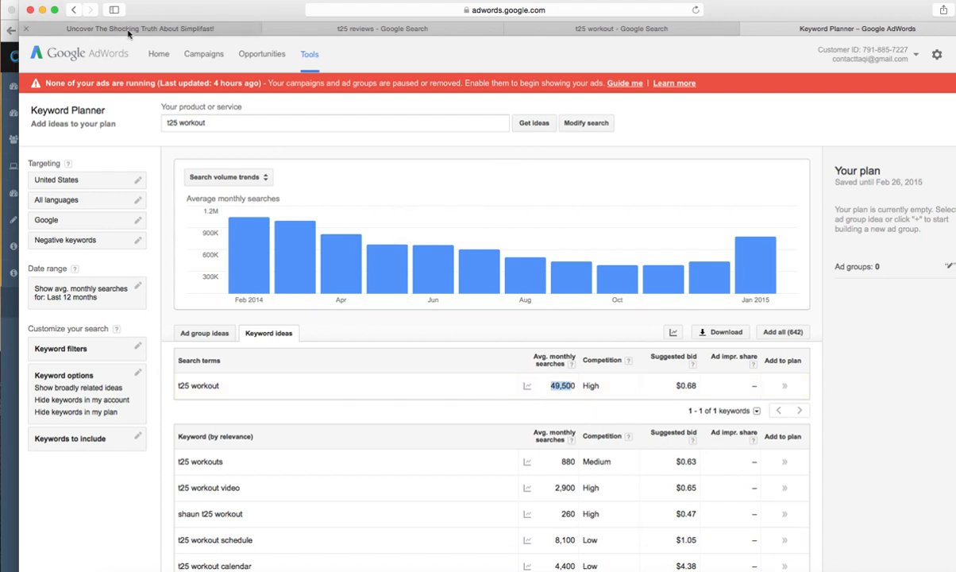
mouse_move(127, 31)
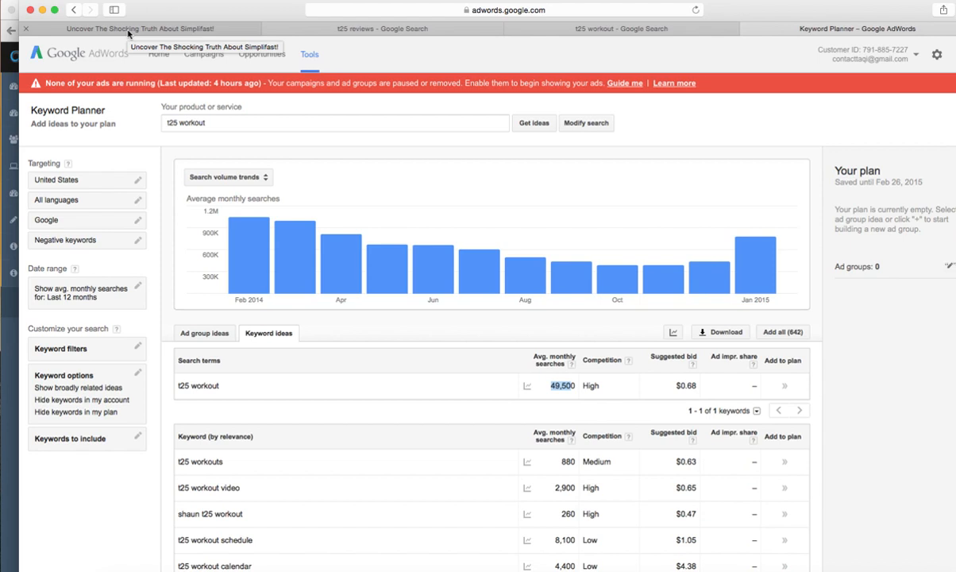
Open the Sleep Apnea campaign editor at step 2, Article, which is empty
click(139, 29)
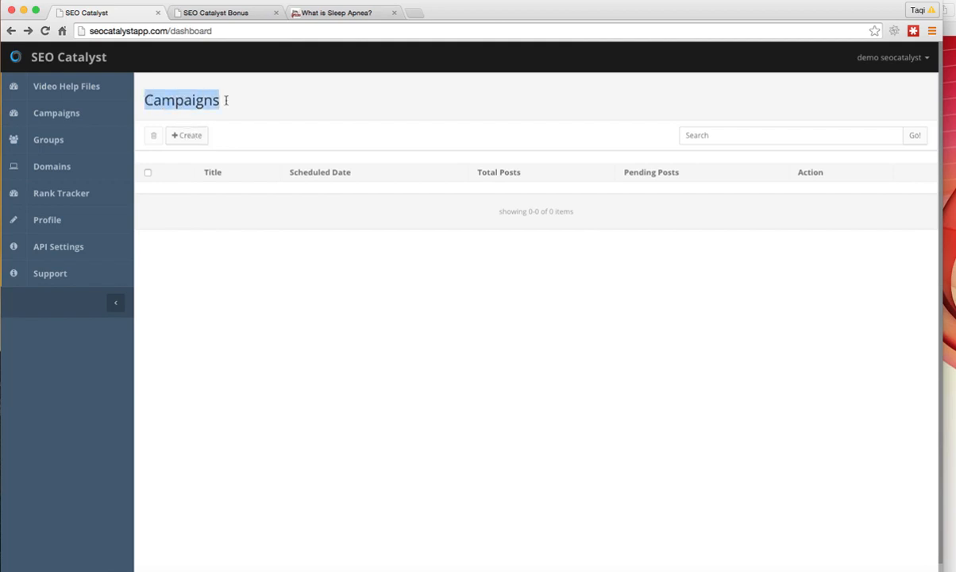
click(186, 135)
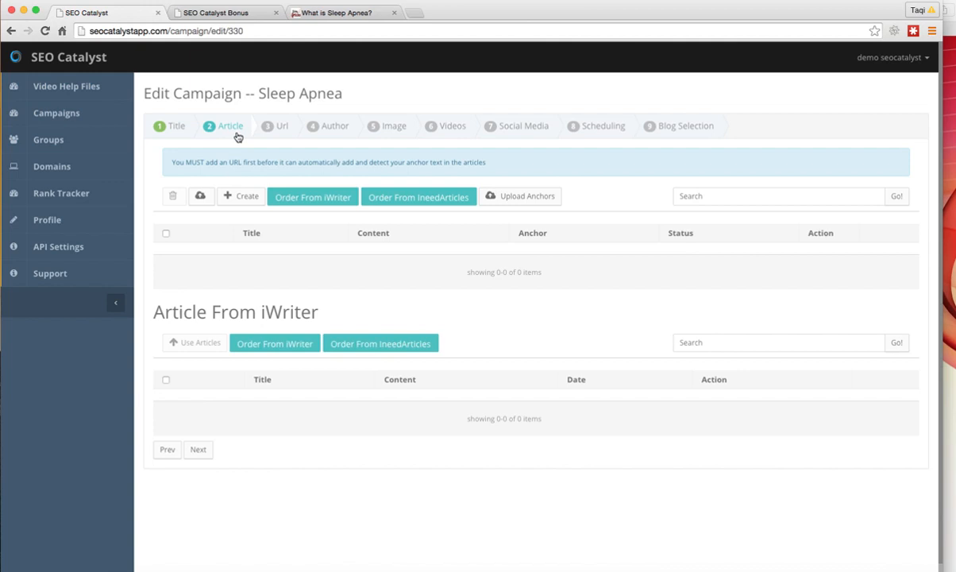
mouse_move(205, 156)
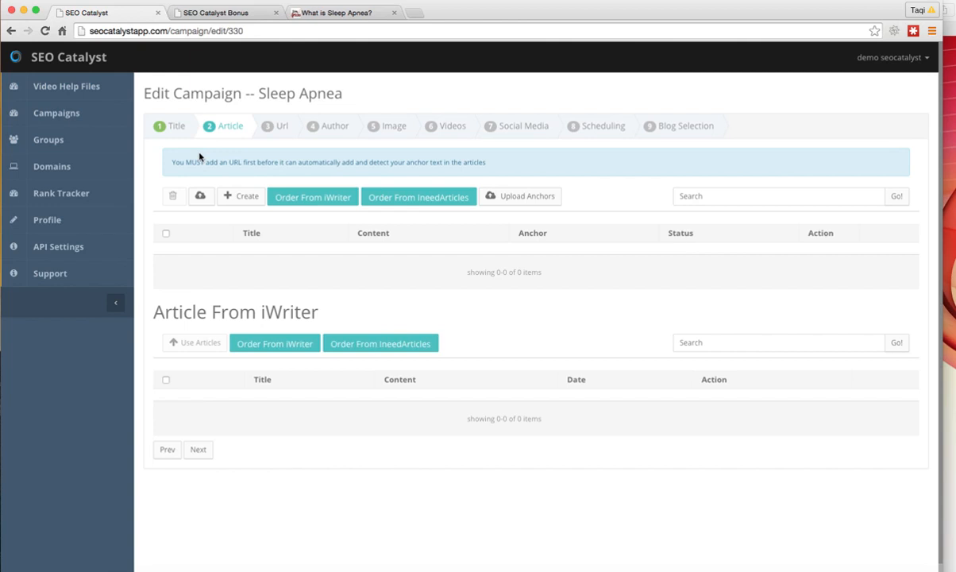
mouse_move(190, 150)
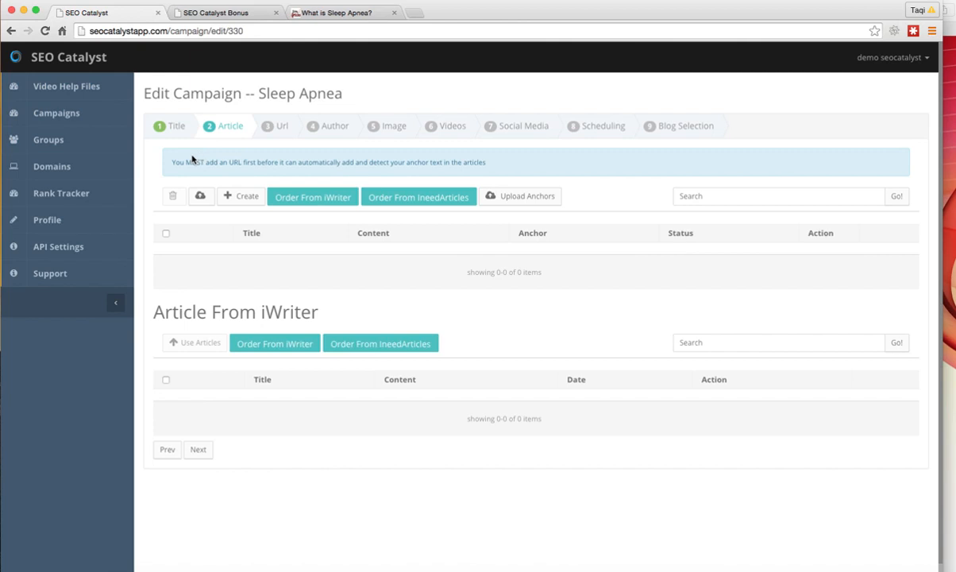
mouse_move(253, 205)
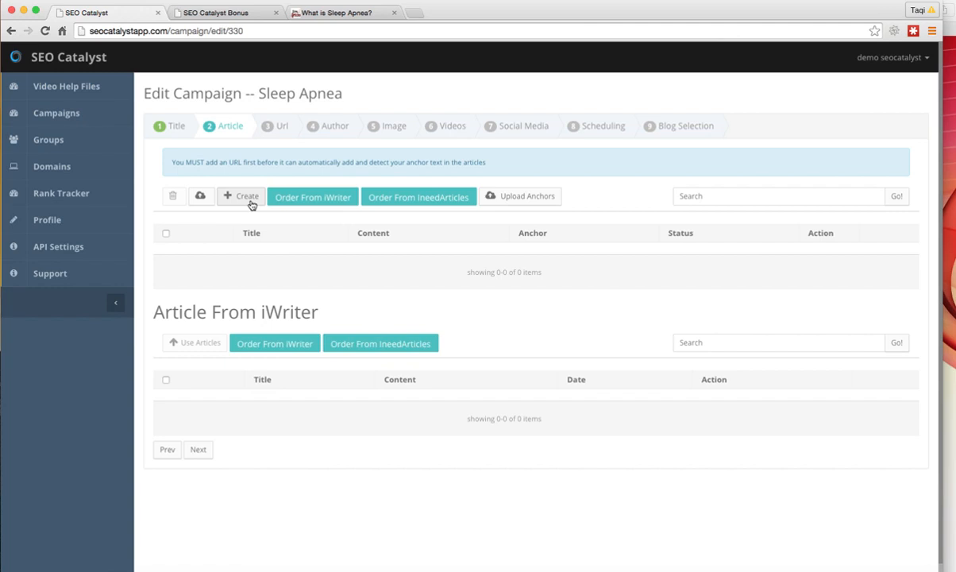
mouse_move(314, 209)
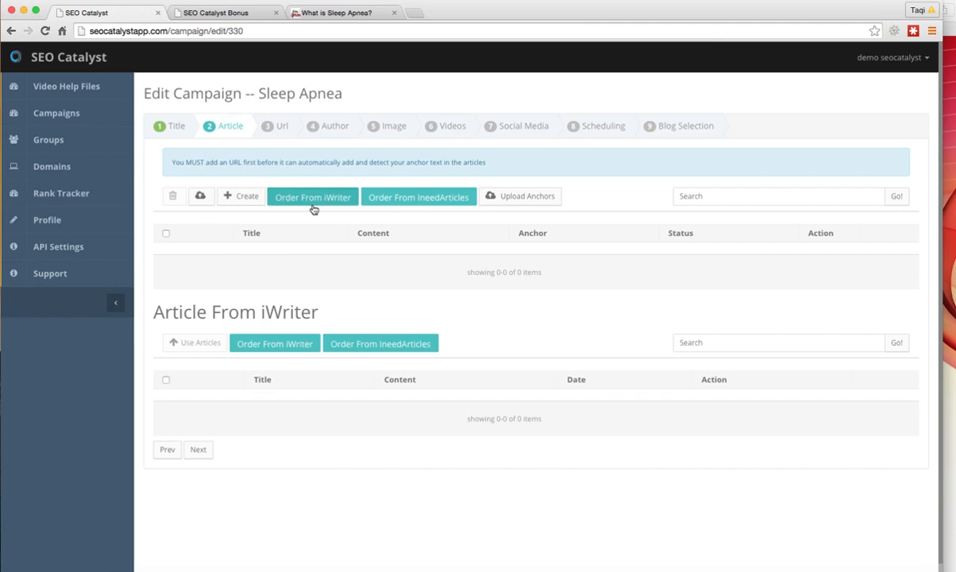
Create an article with pasted body, title 'Learn About Sleep Apnea', anchor 'Sleep Apnea Treatment'
click(241, 197)
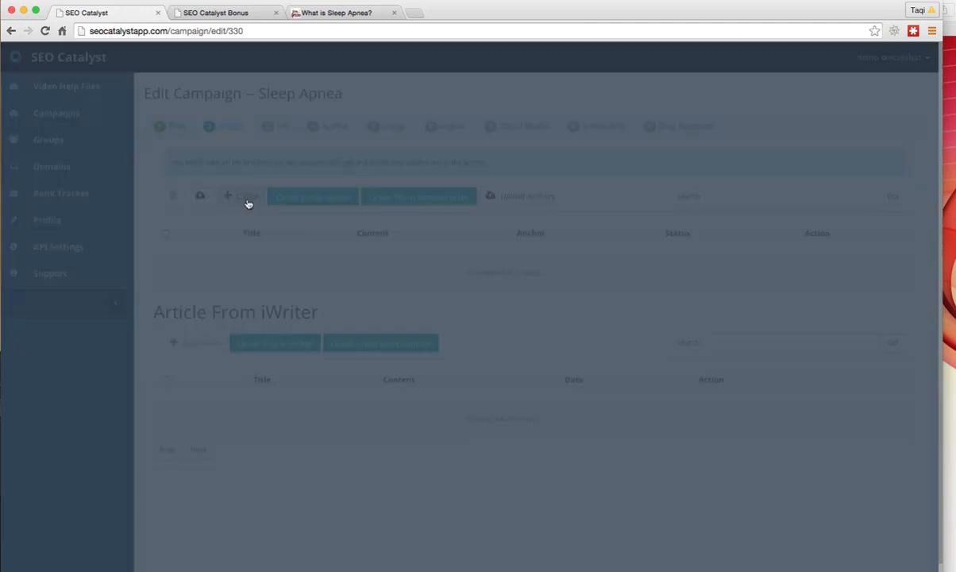
click(240, 196)
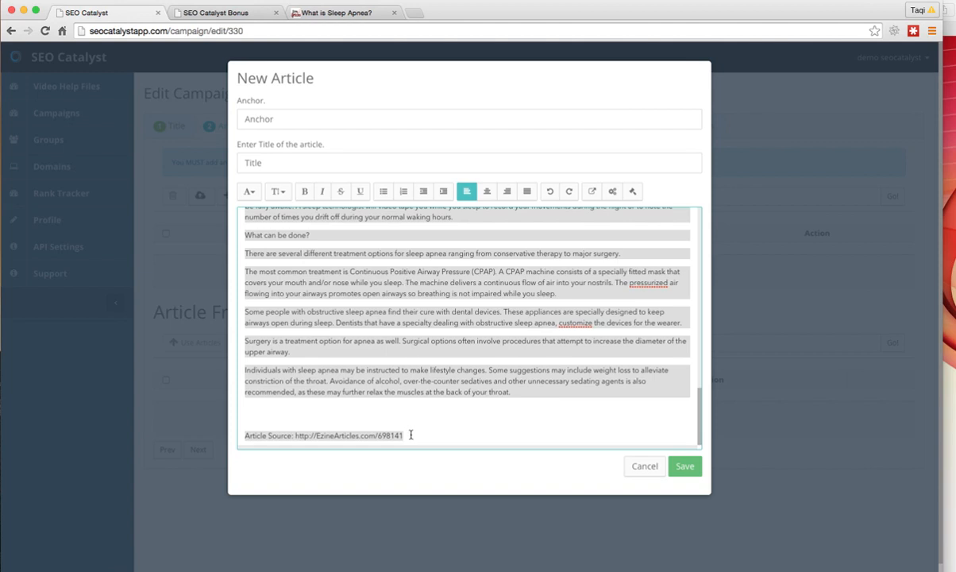
triple_click(321, 435)
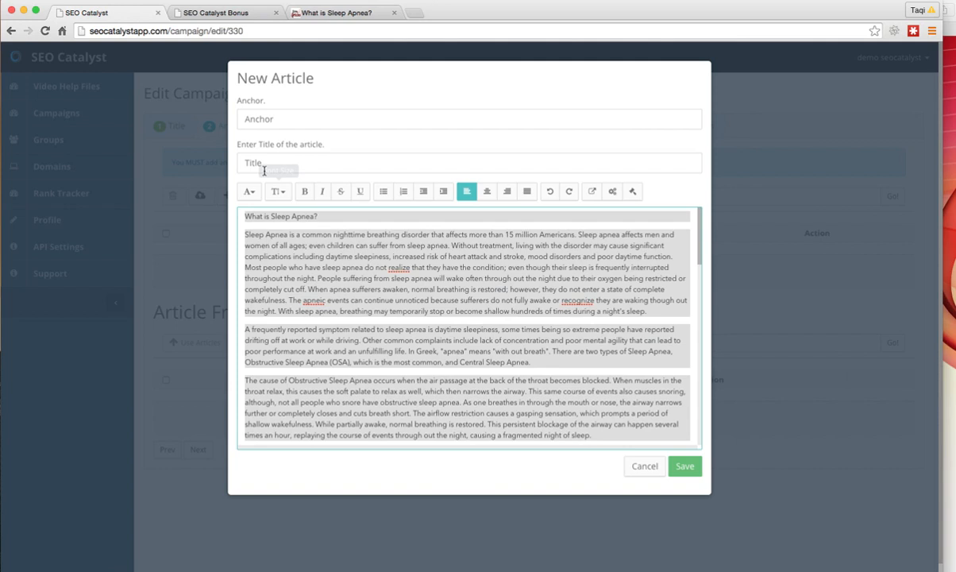
text(Learn About S)
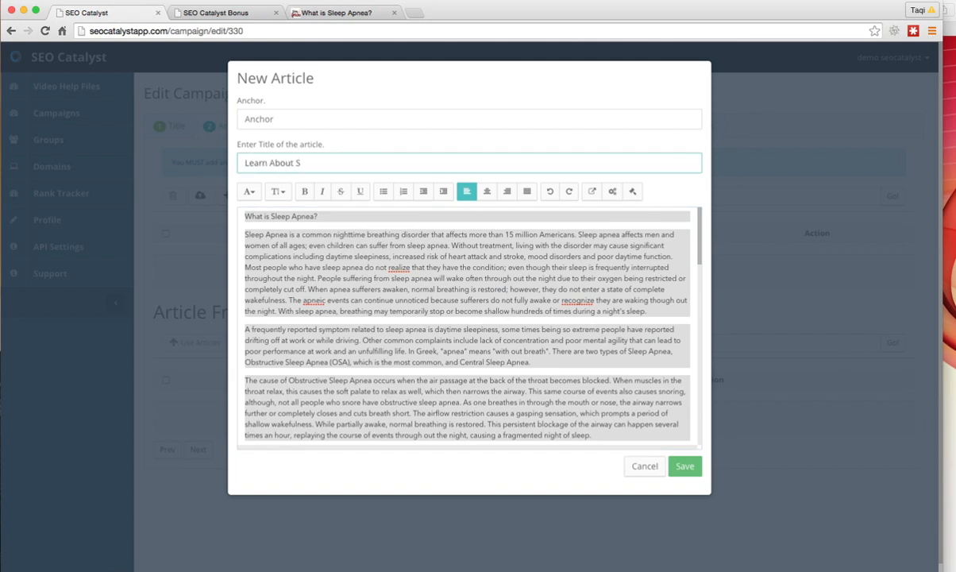
text(leep Apnea)
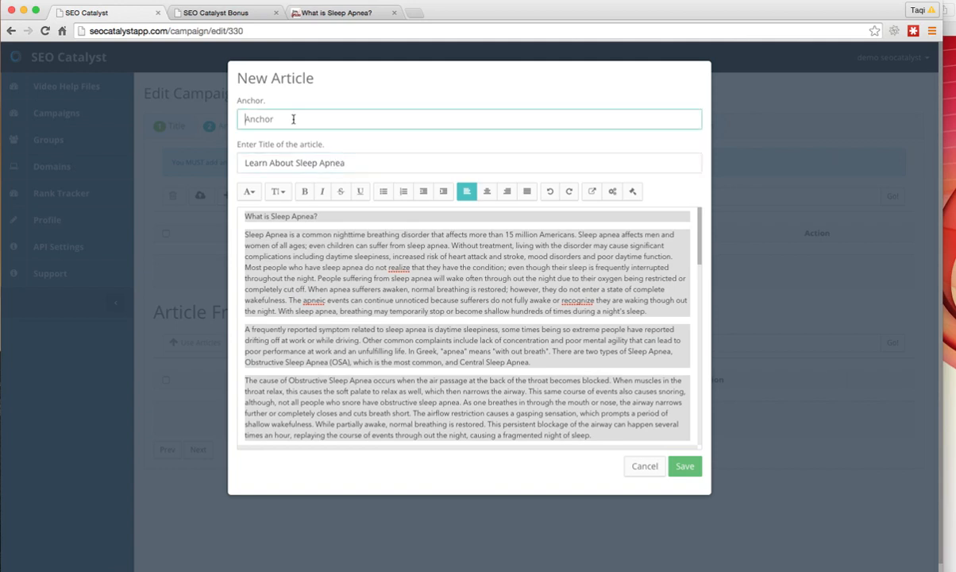
text(Sleep Apnea)
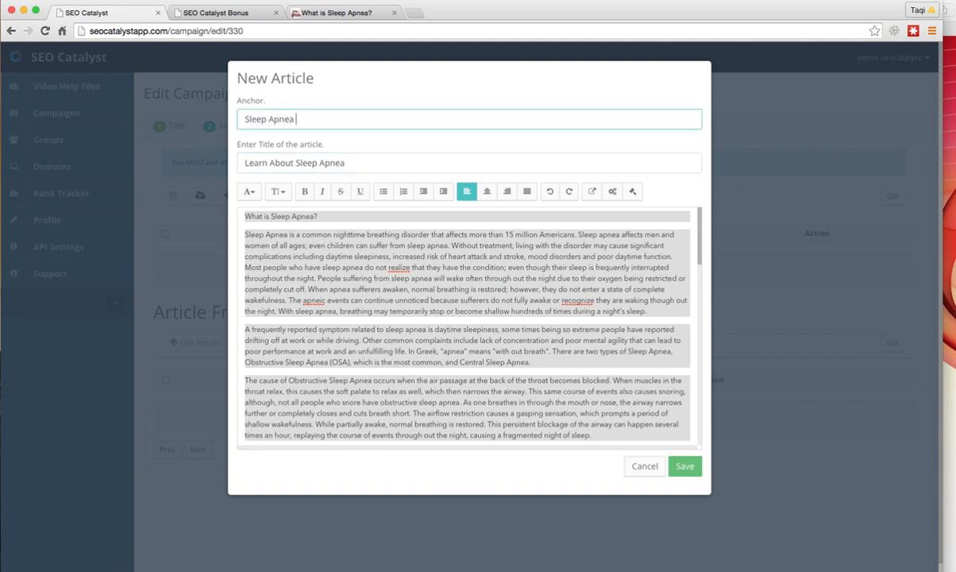
text(Treatment)
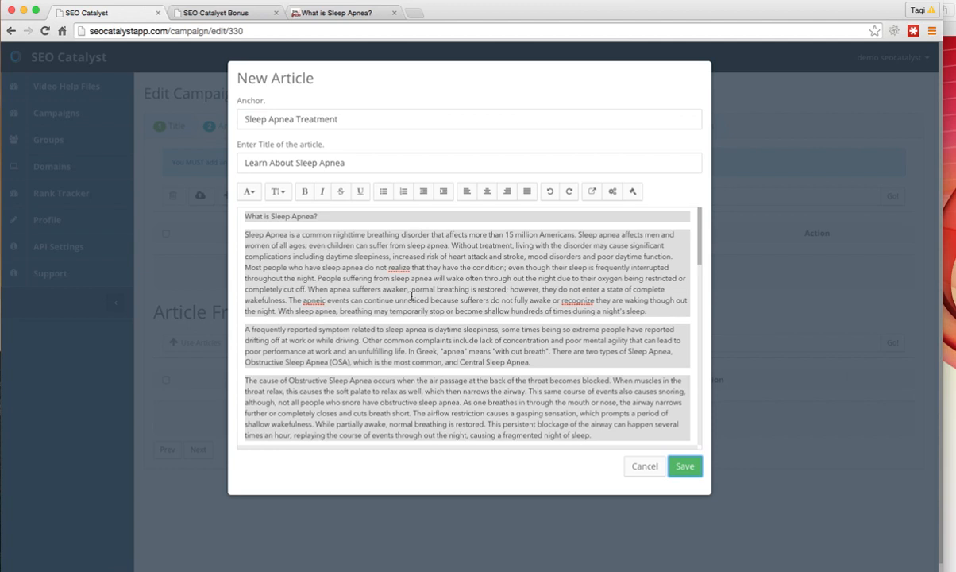
Save the 'Learn About Sleep Apnea' article to the campaign
click(684, 466)
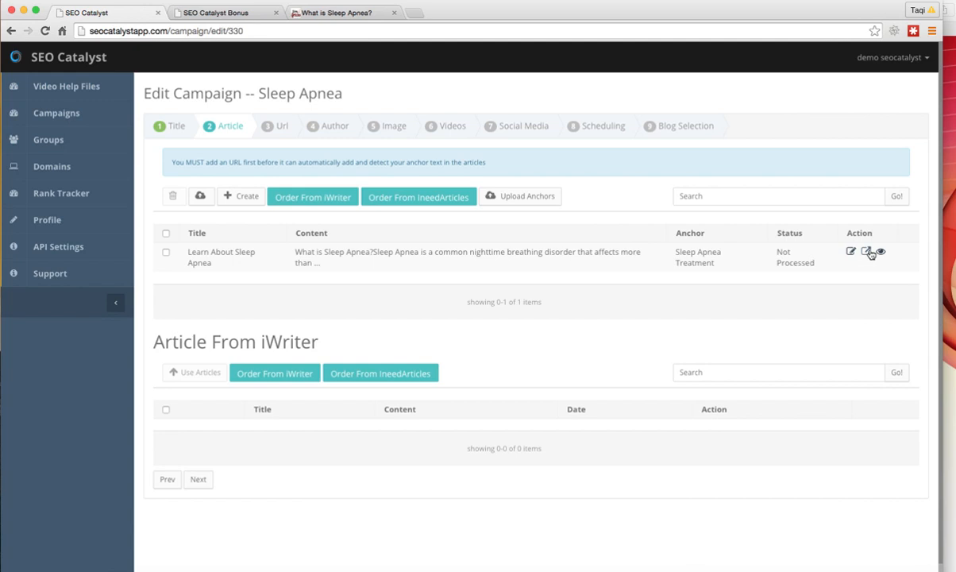
mouse_move(169, 281)
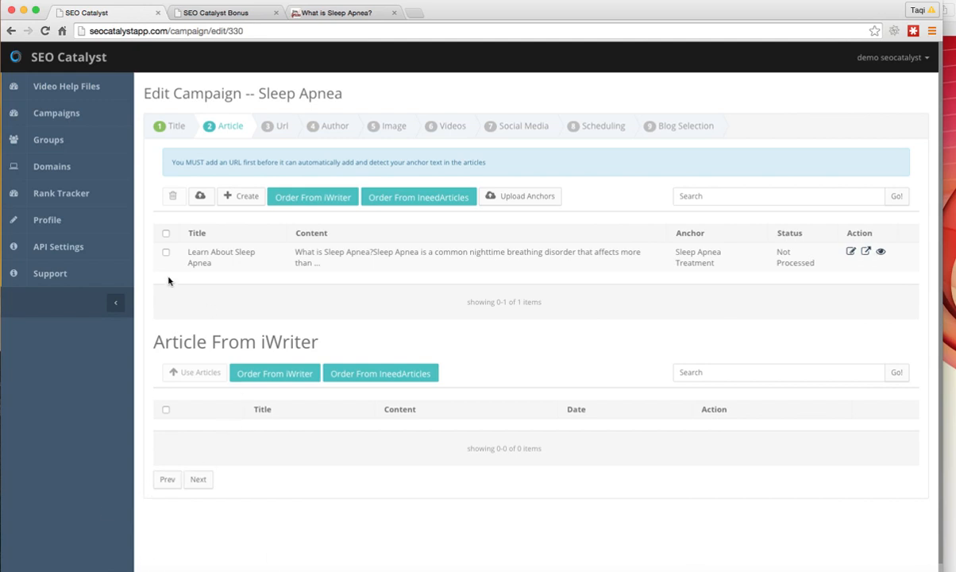
click(166, 234)
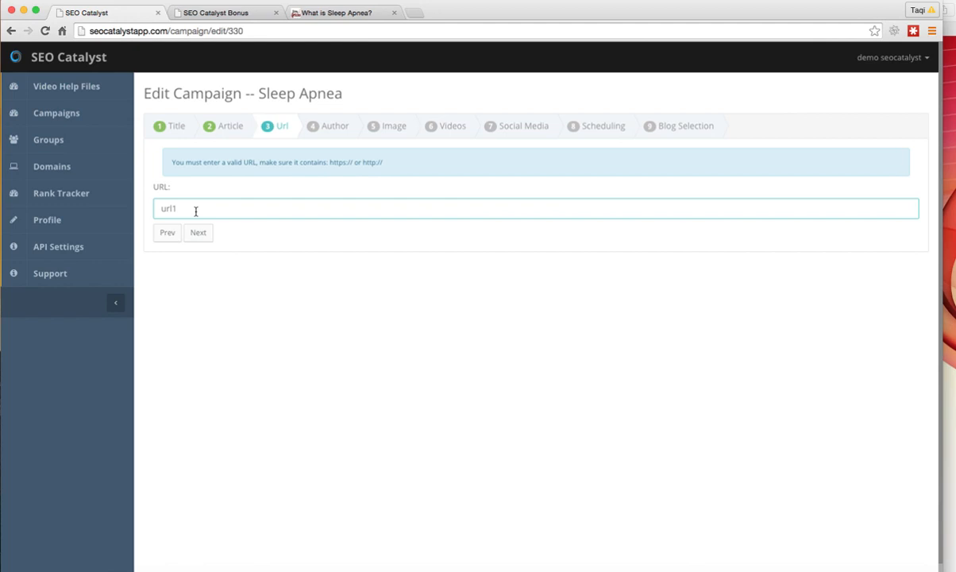
text(yoursite.com)
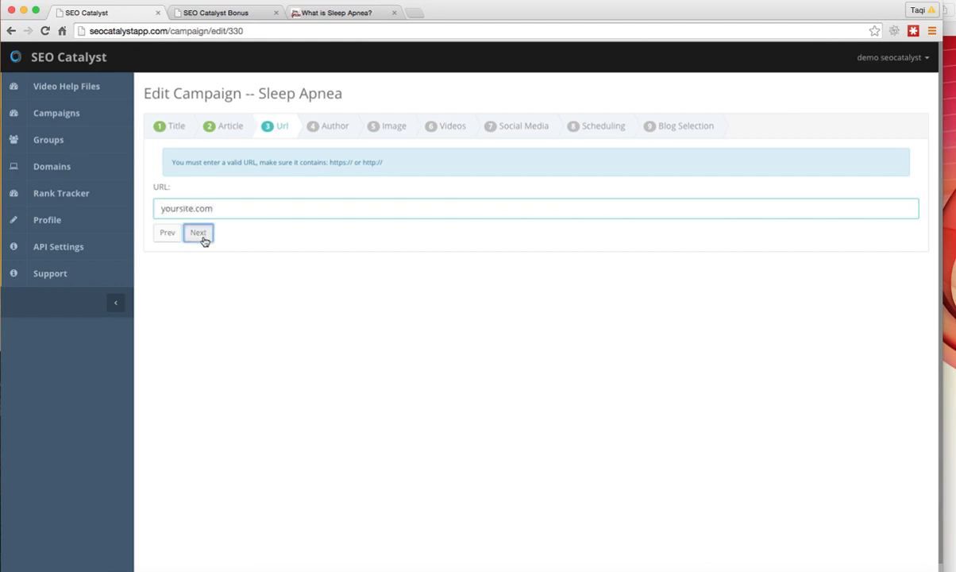
click(198, 233)
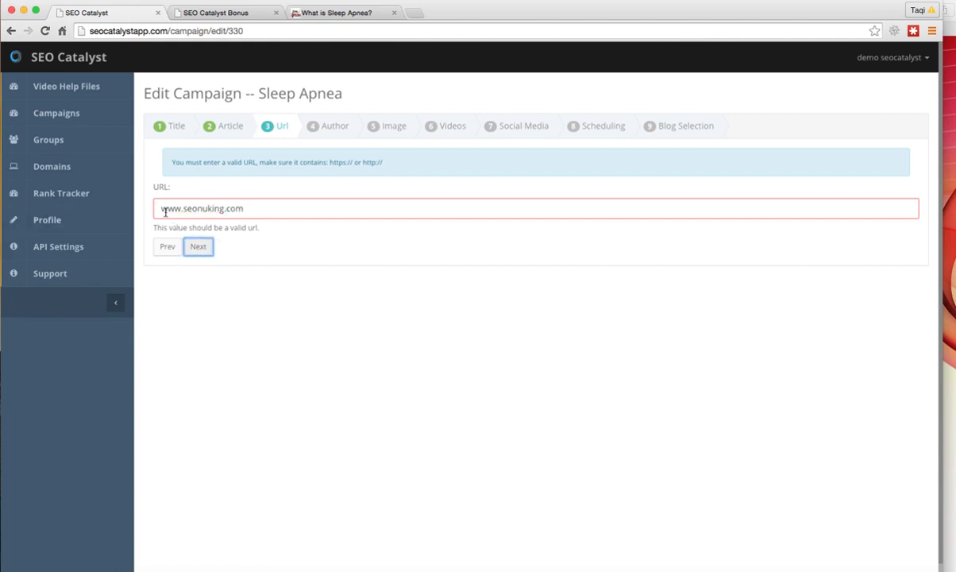
text(http://)
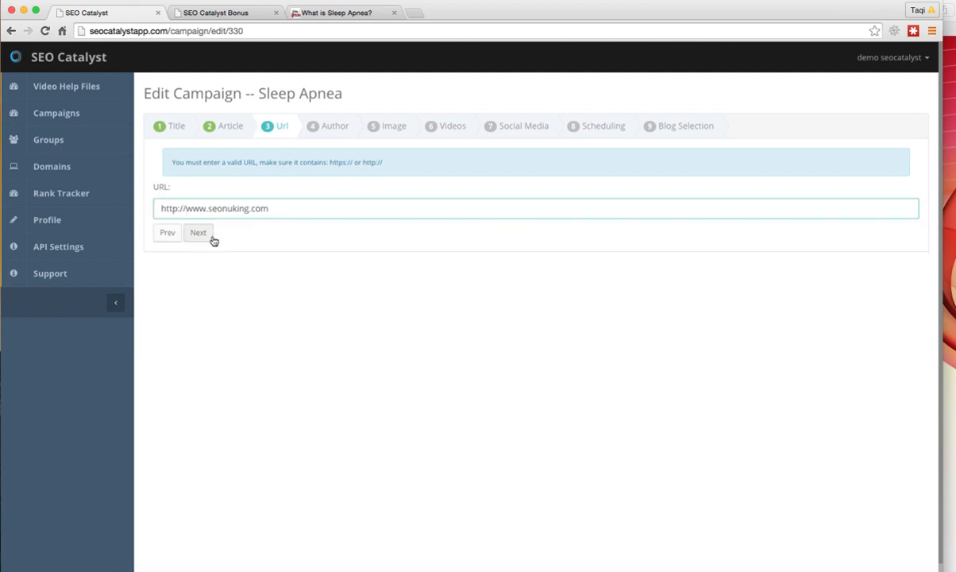
click(198, 233)
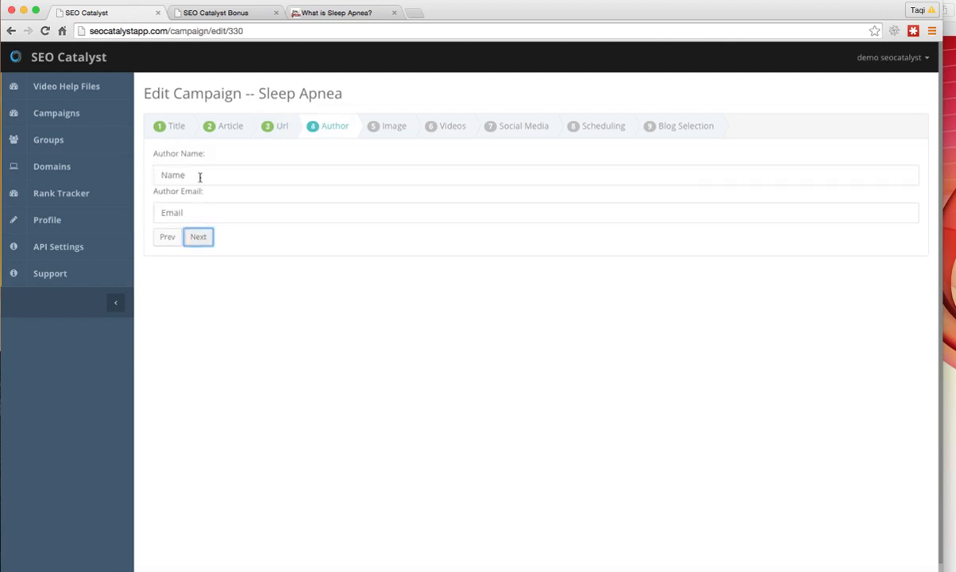
Enter author name 'Taqi Ask' and a Gmail address, then advance to the Image step
text(Taqi Ask)
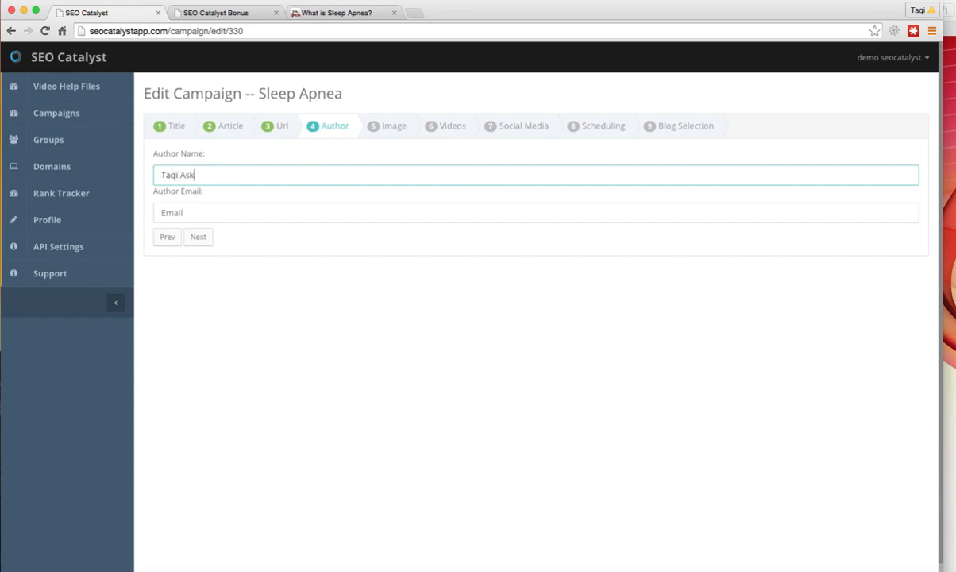
click(534, 222)
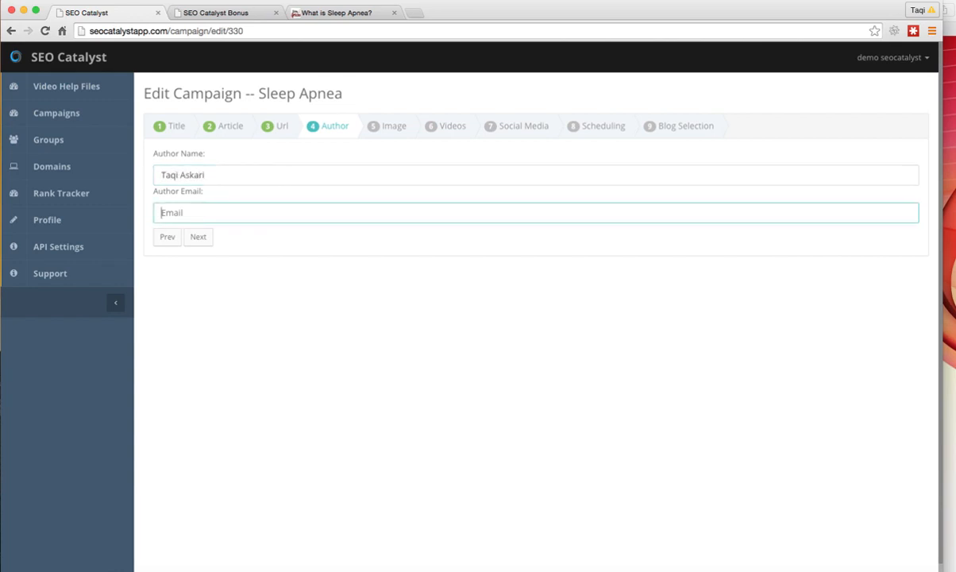
text(youre)
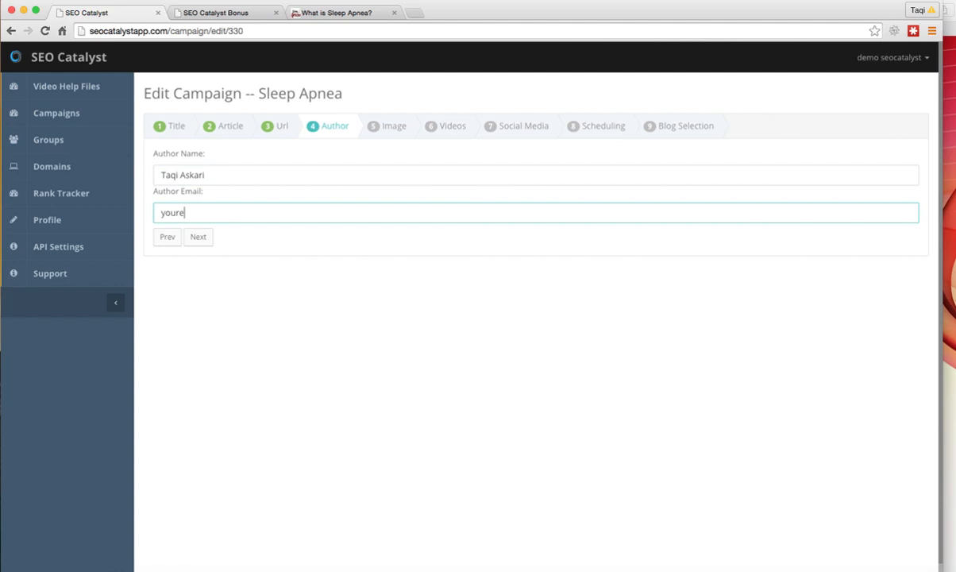
text(mailid@)
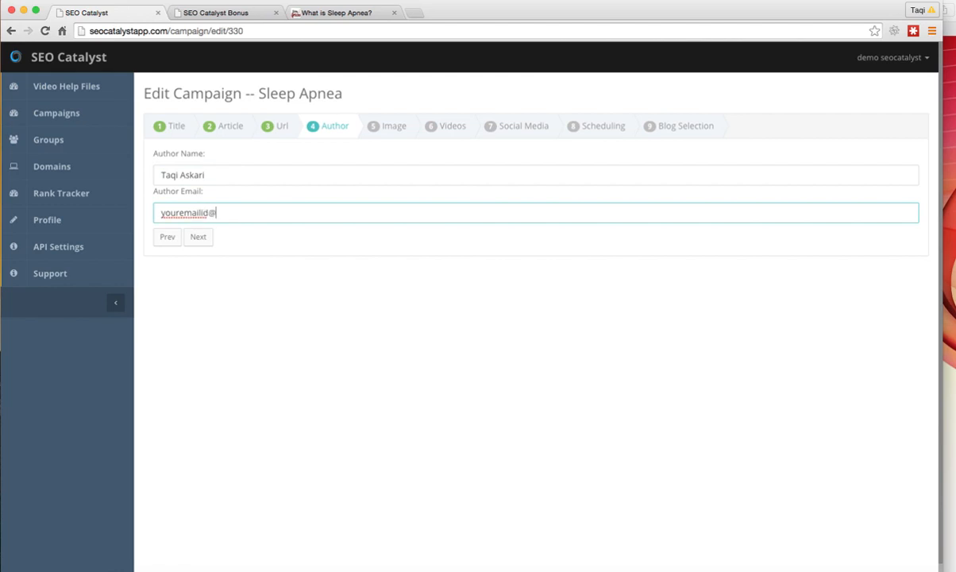
text(gmail)
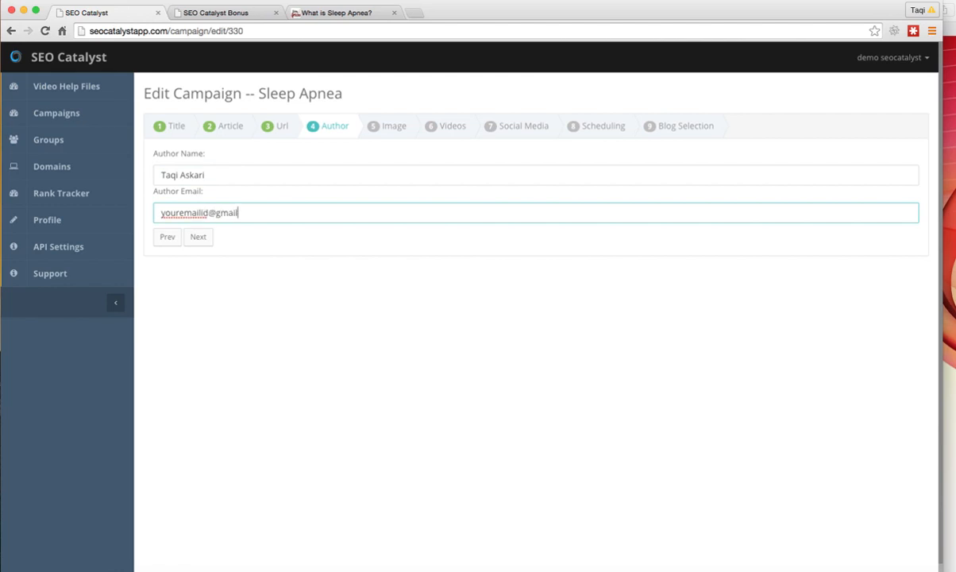
click(197, 236)
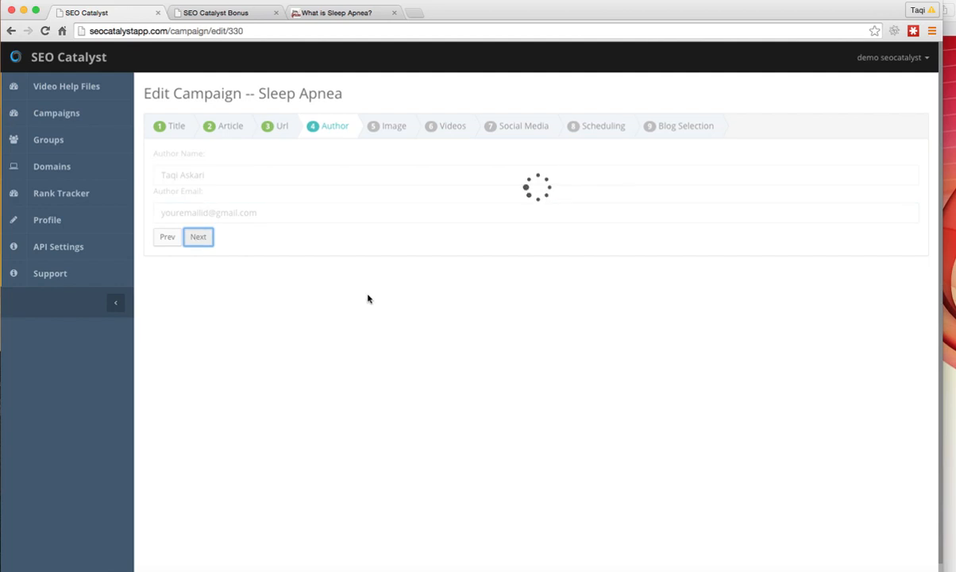
click(198, 237)
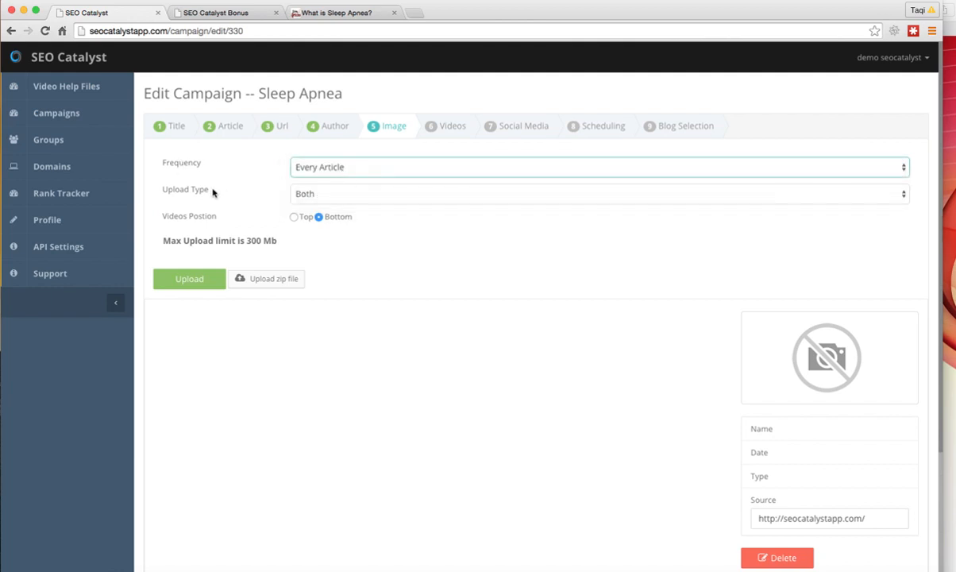
mouse_move(380, 156)
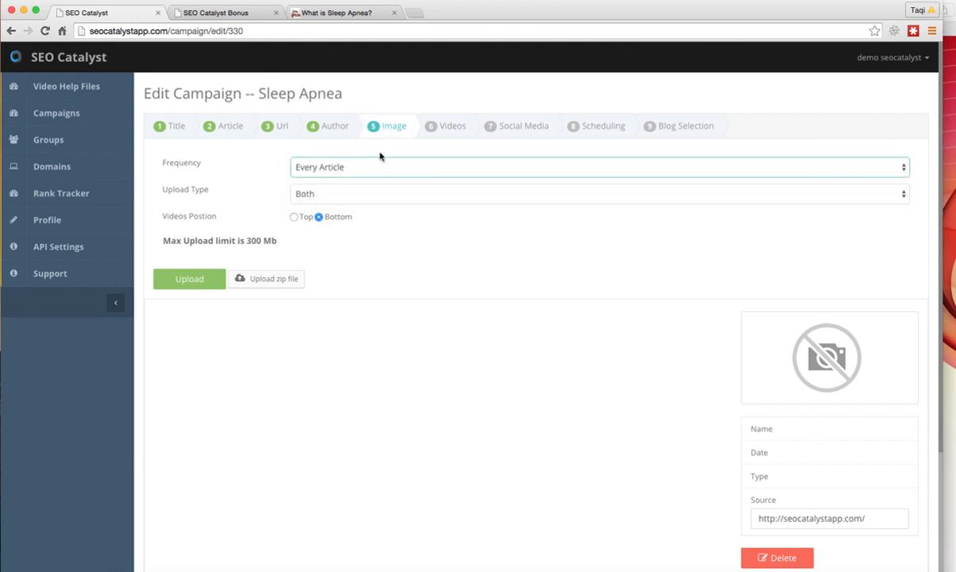
mouse_move(292, 306)
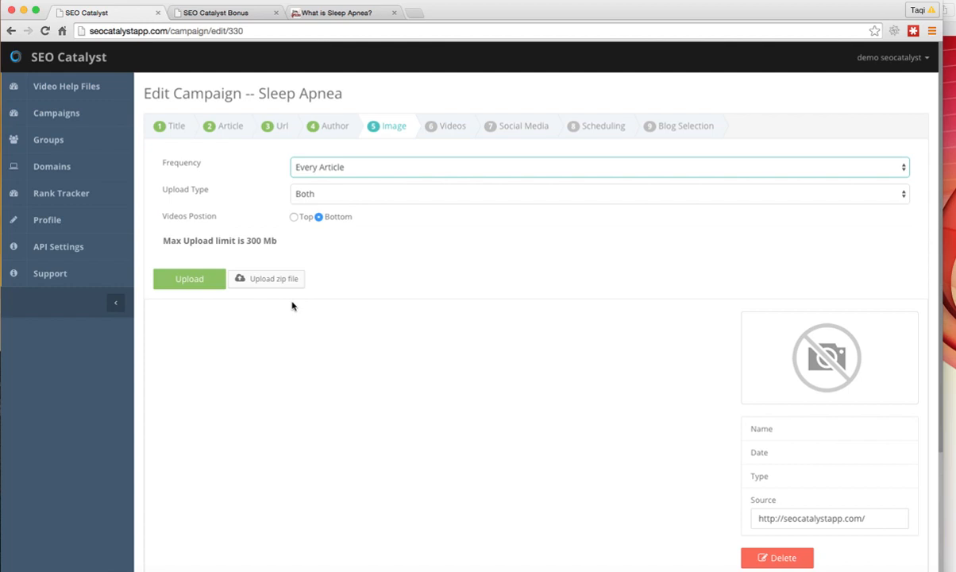
Search Flickr for 'sleep apnea' and attach the woman-asleep-at-desk photo
scroll(down, 3)
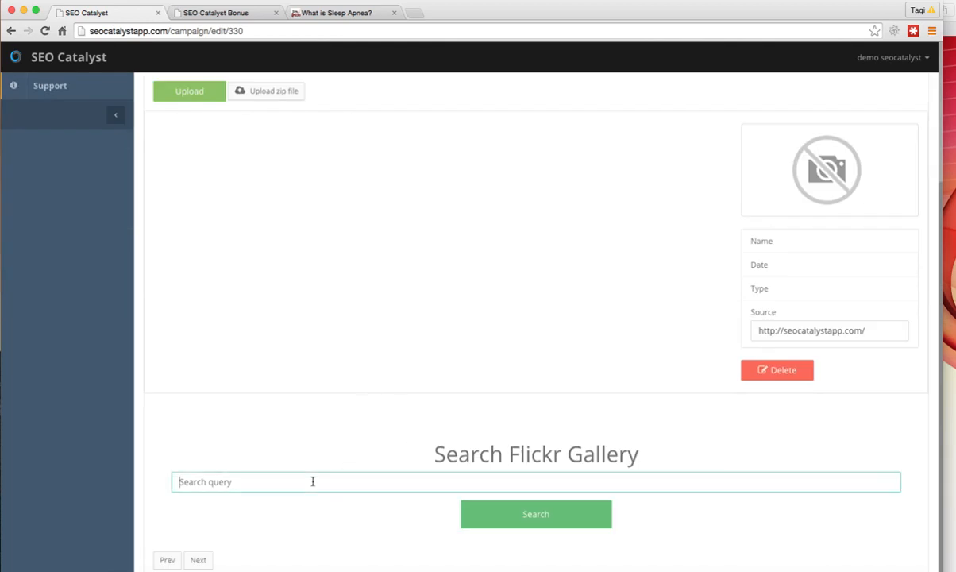
text(sleep apnea)
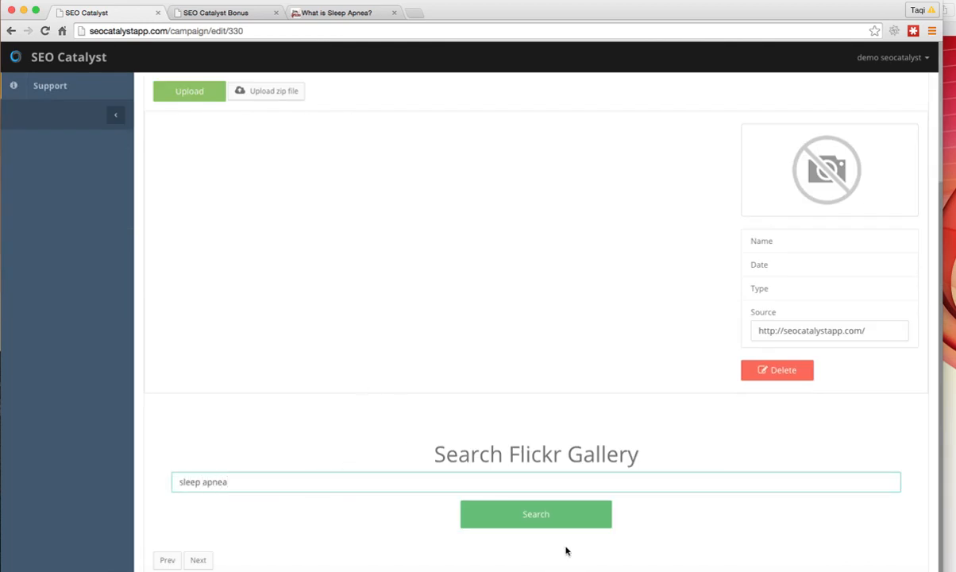
click(535, 514)
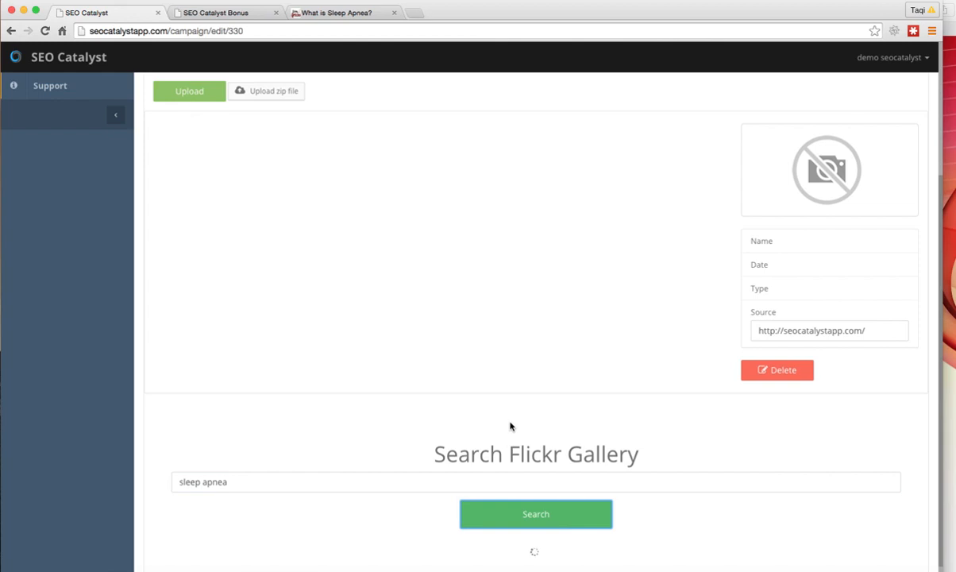
click(536, 514)
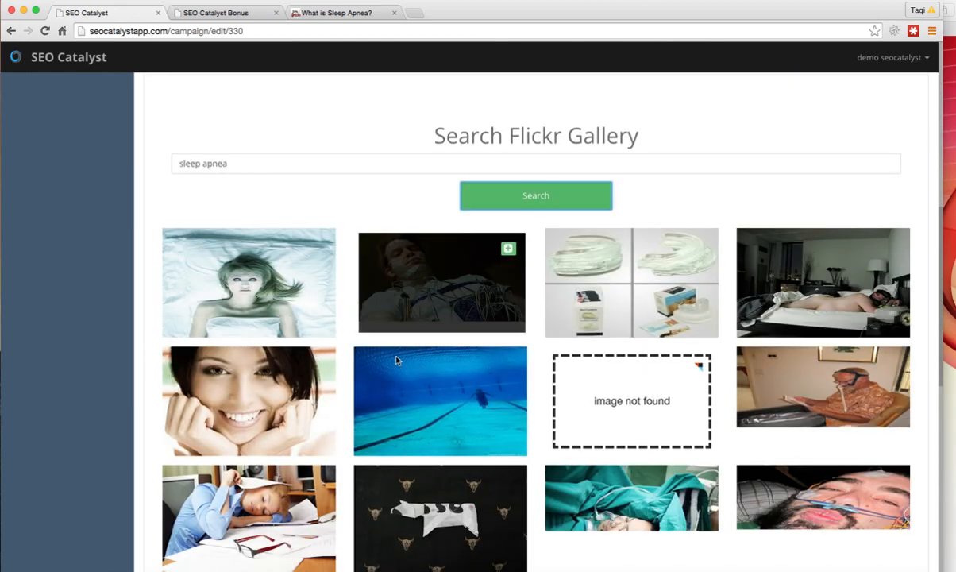
scroll(down, 3)
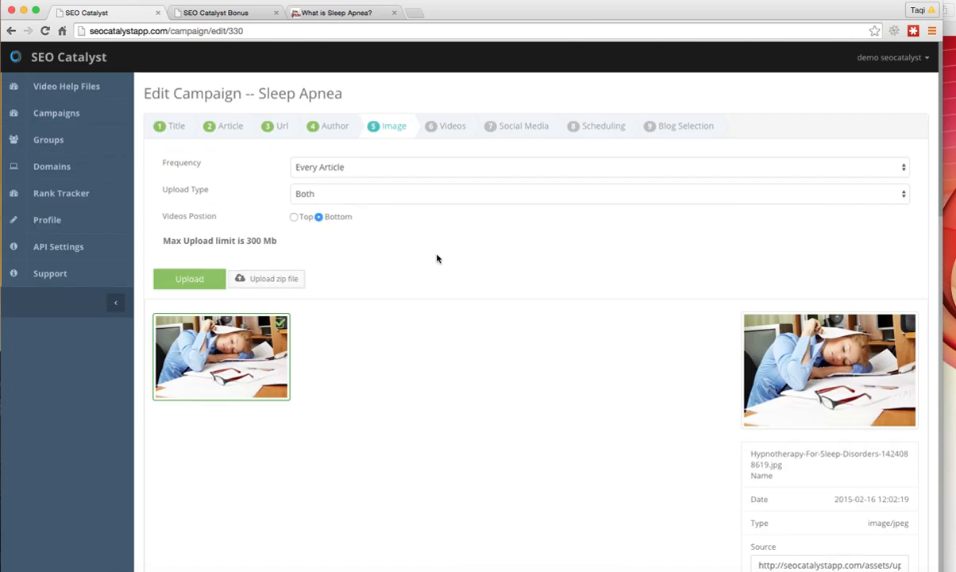
scroll(down, 3)
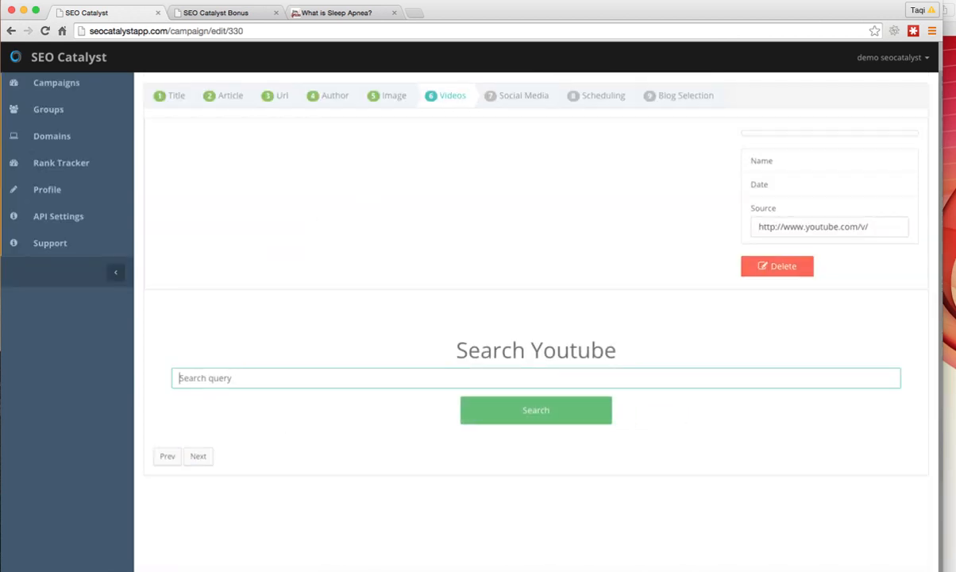
Run a 'sleep apnea' YouTube search and scroll through the video results
click(536, 410)
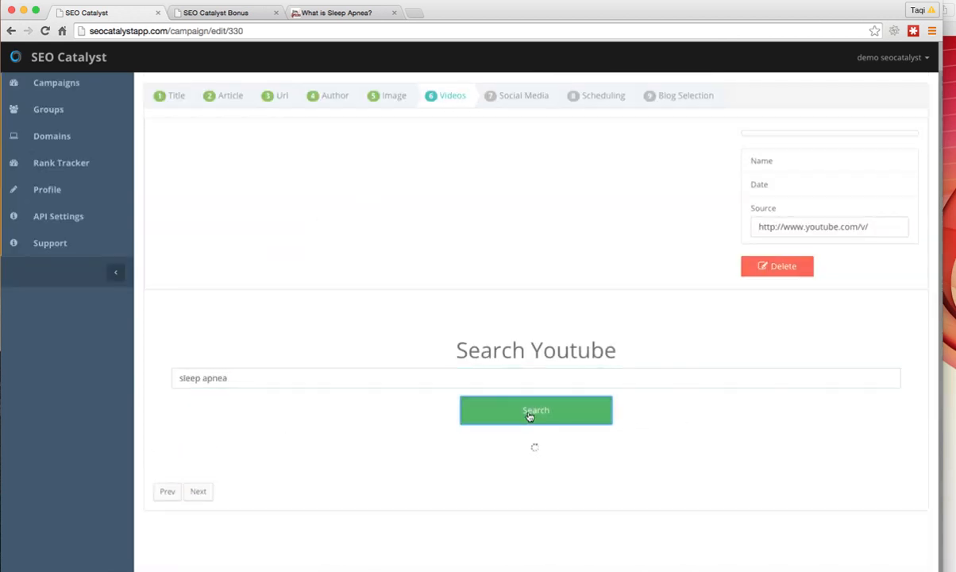
click(536, 410)
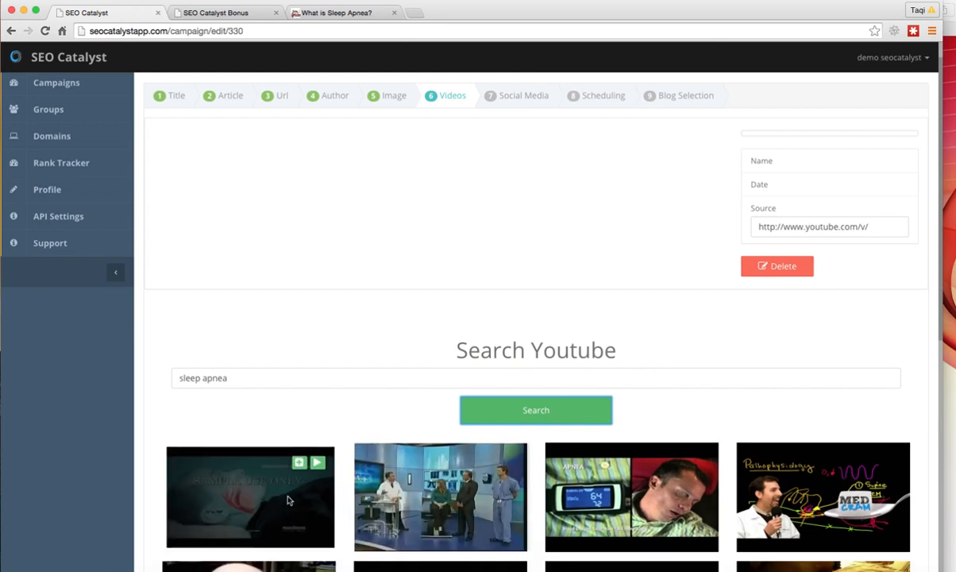
scroll(down, 3)
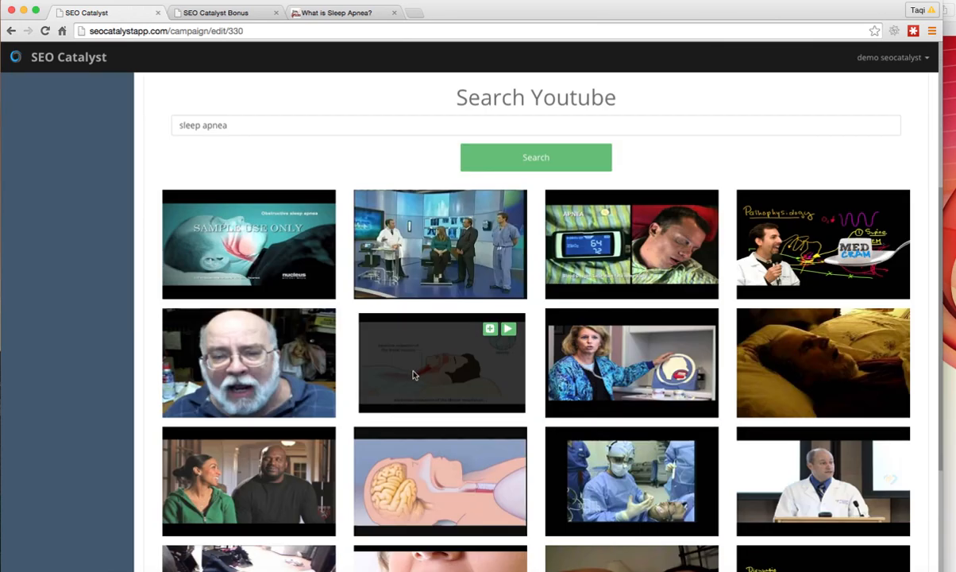
scroll(down, 3)
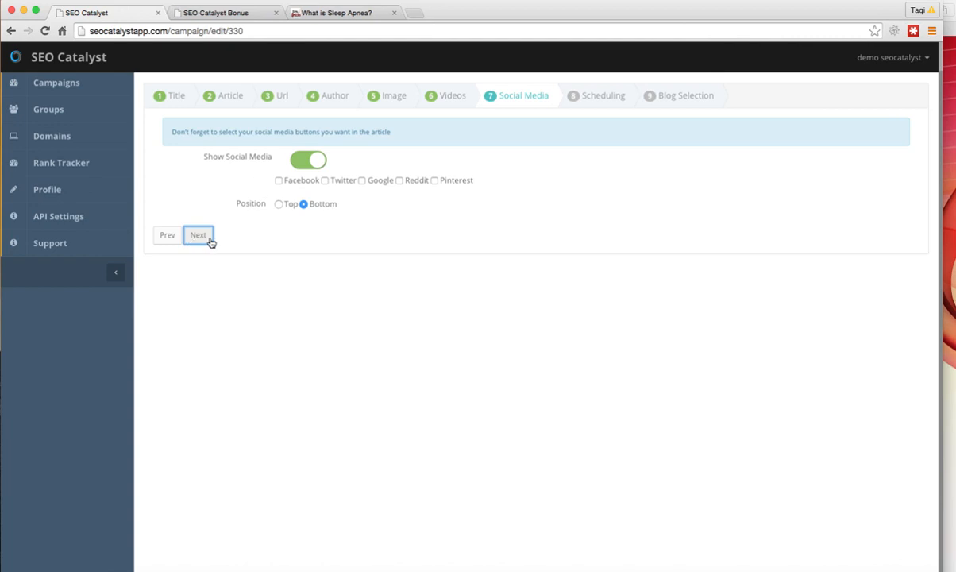
Advance past the Social Media and Scheduling steps to Blog Selection
click(198, 235)
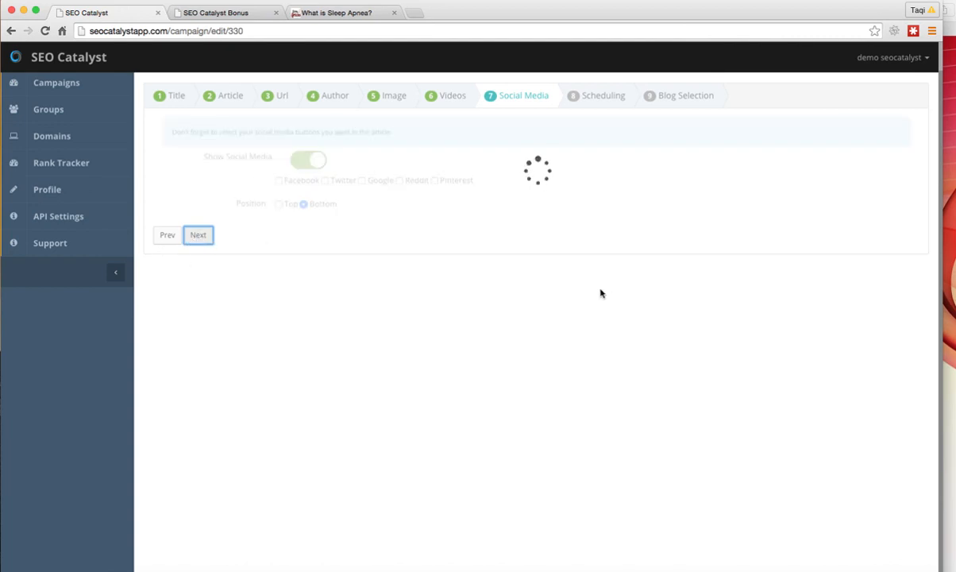
mouse_move(436, 199)
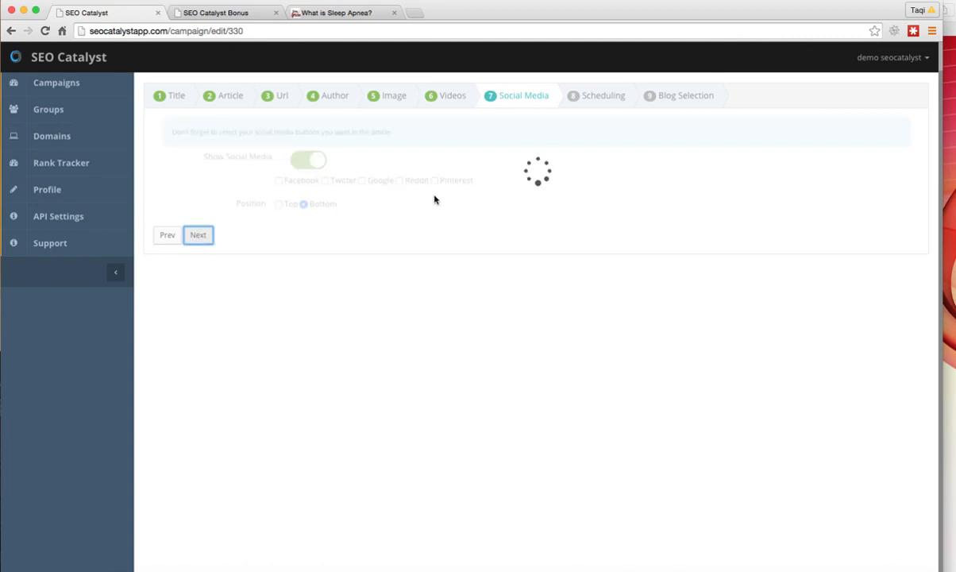
click(198, 234)
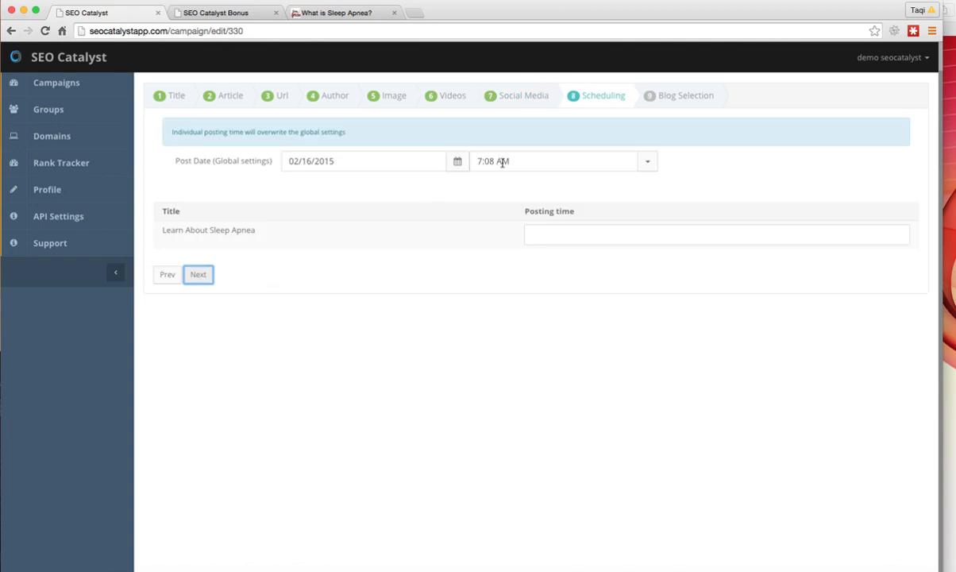
mouse_move(191, 274)
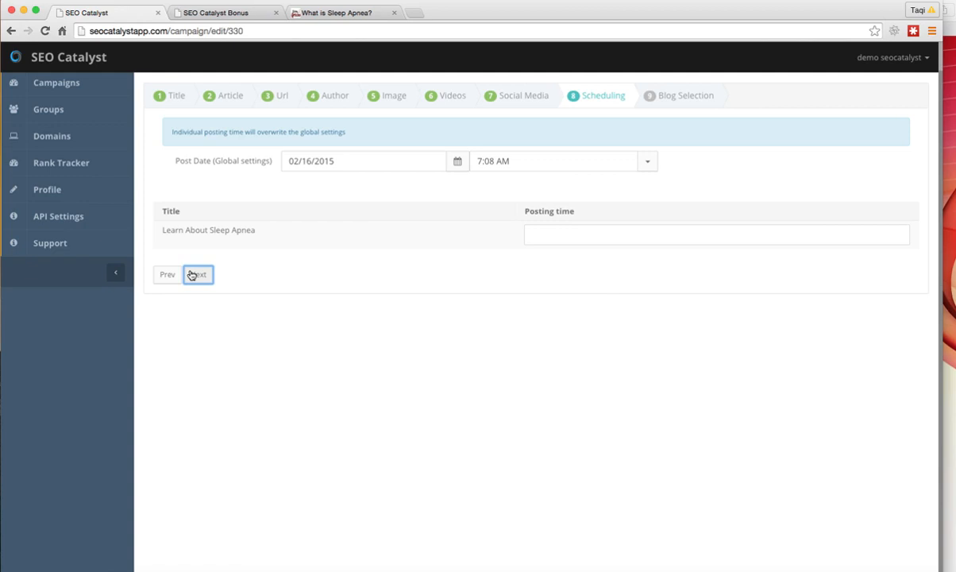
click(197, 274)
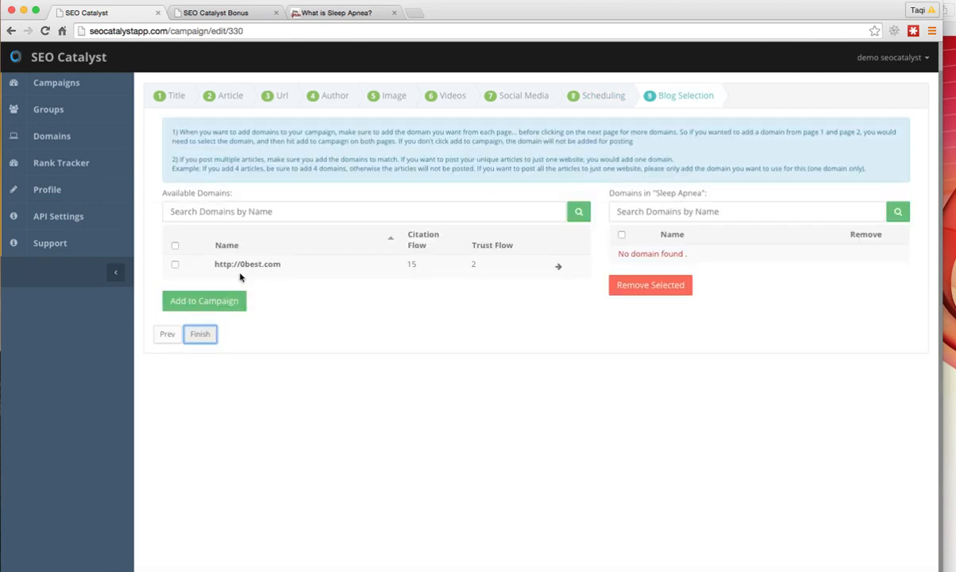
mouse_move(237, 257)
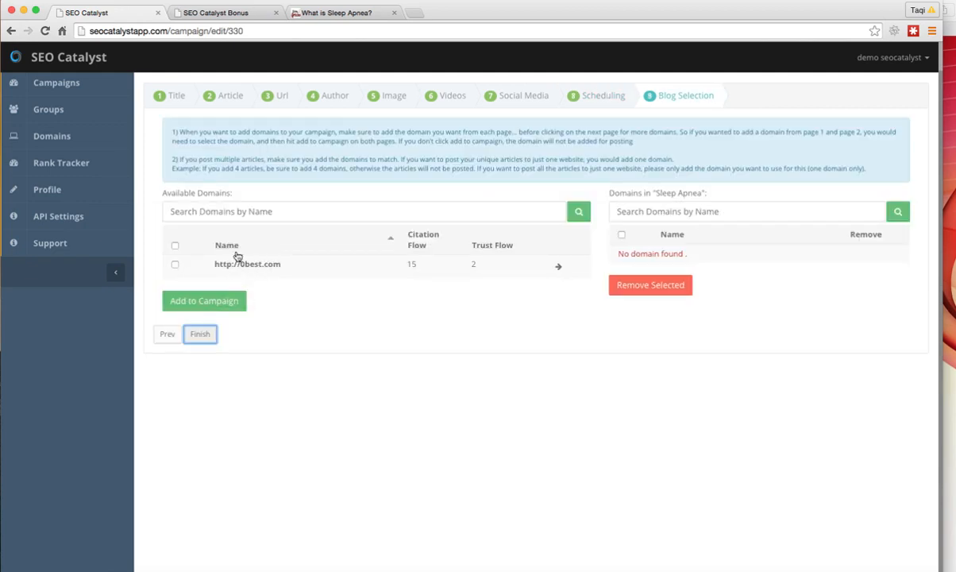
mouse_move(260, 276)
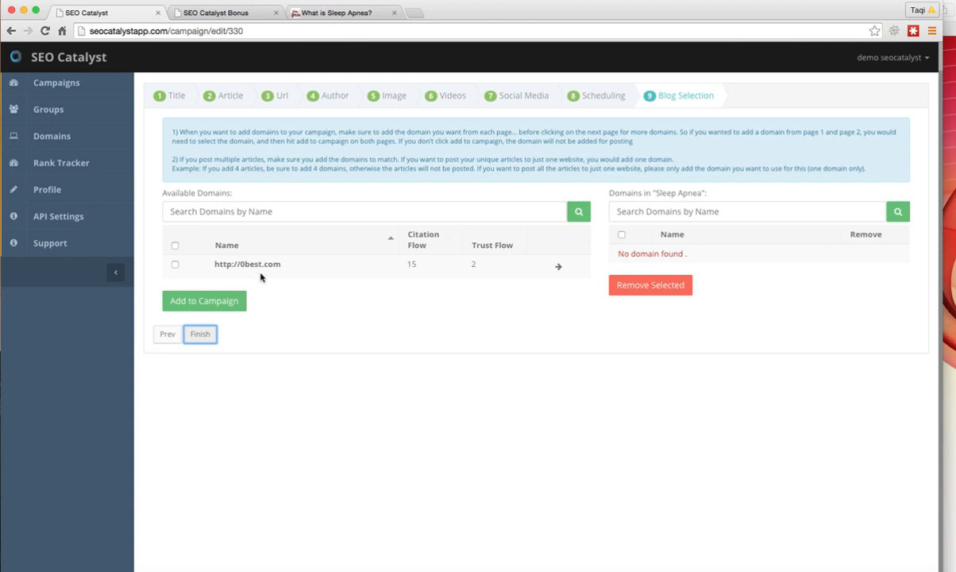
mouse_move(292, 284)
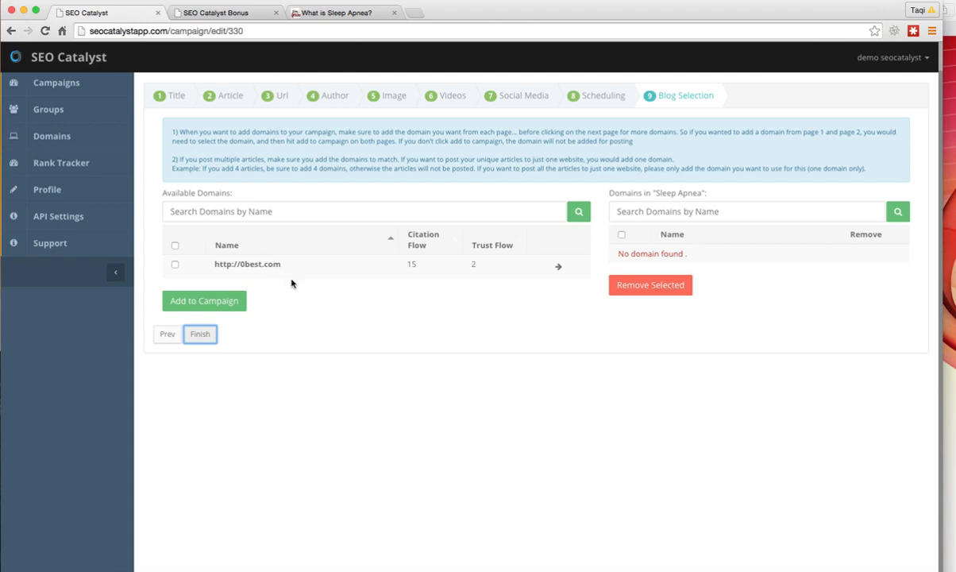
mouse_move(228, 307)
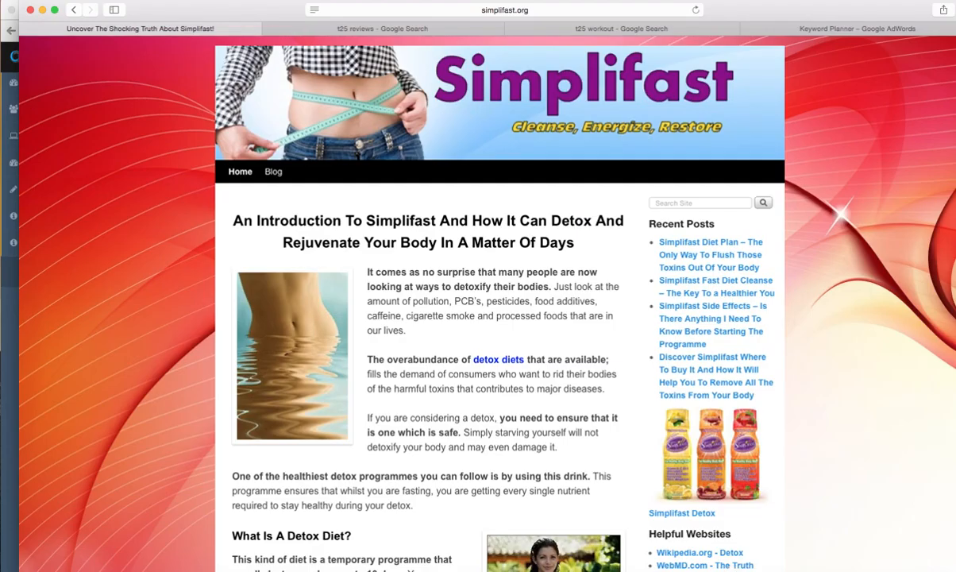
Leave Safari's Simplifast site and return to Chrome's SEO Catalyst Bonus tab
click(605, 29)
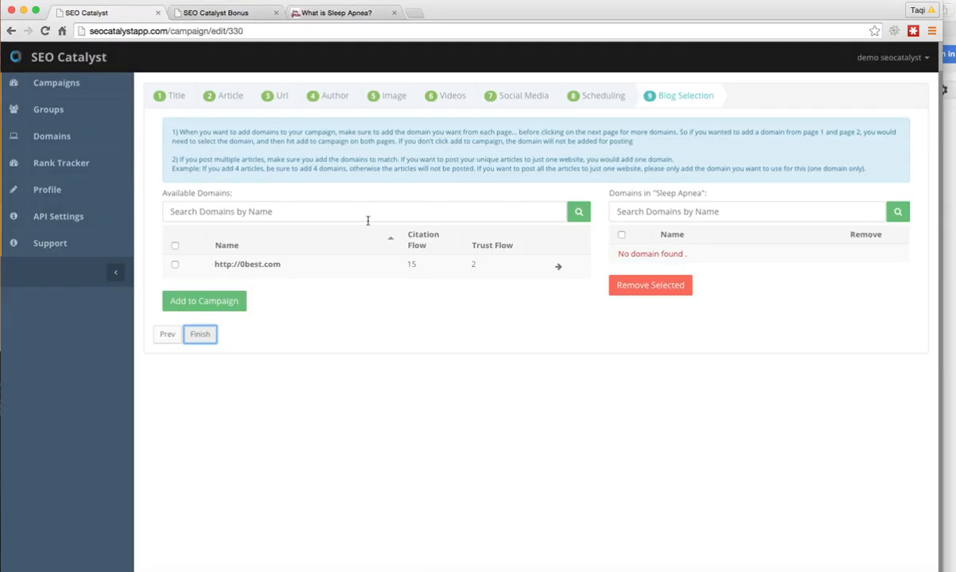
mouse_move(348, 229)
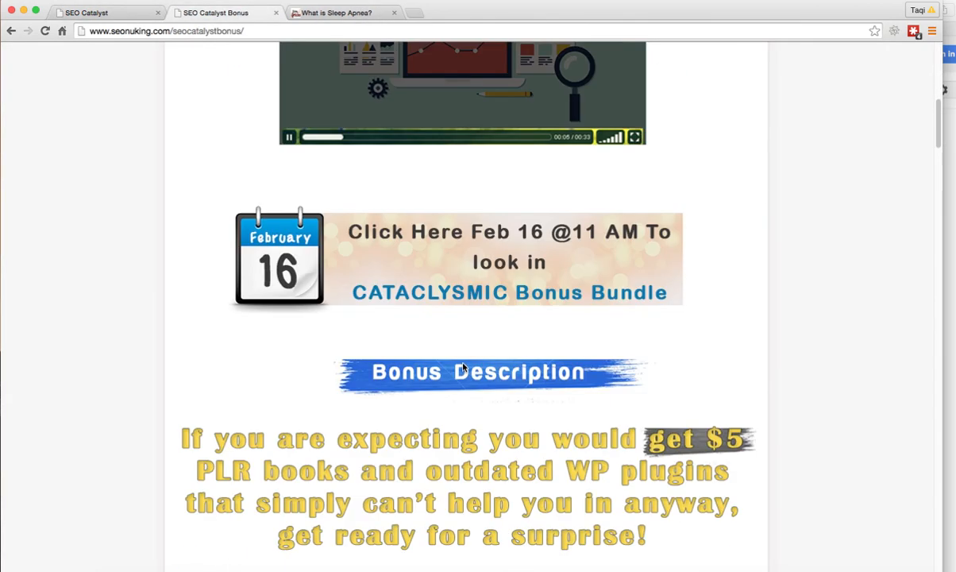
Scroll the bonus page past the Done For You Local Business Site bonus to '1 Month FREE SEO'
scroll(down, 3)
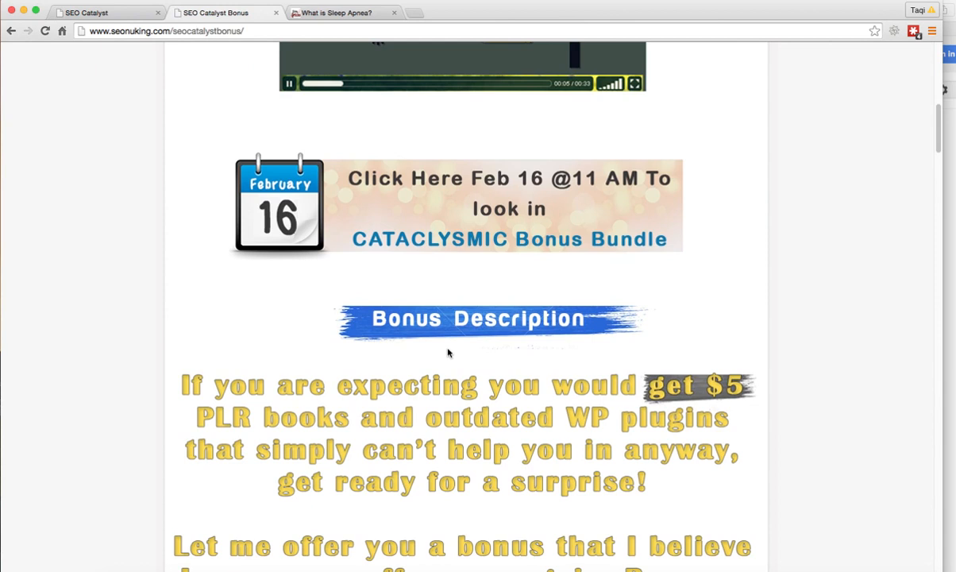
scroll(up, 3)
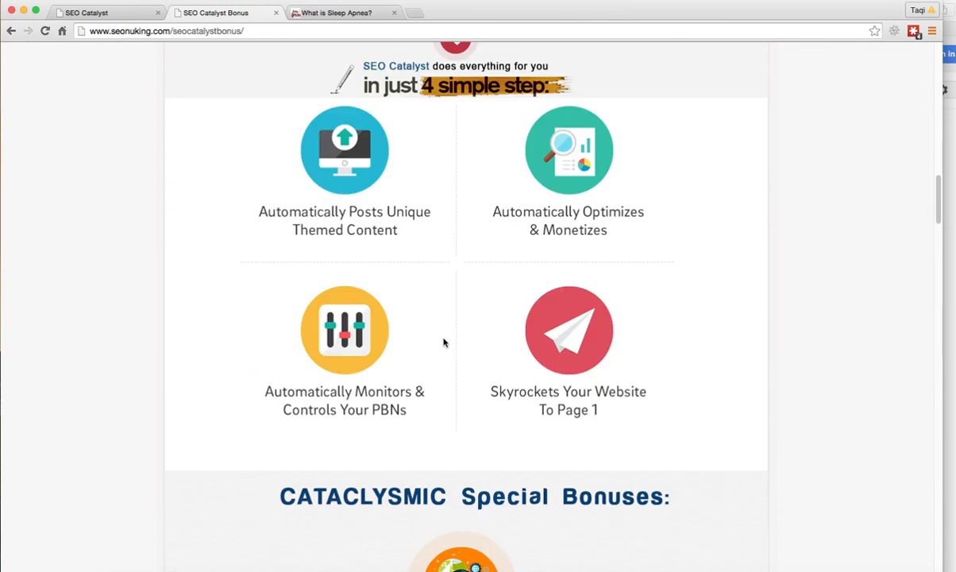
scroll(down, 3)
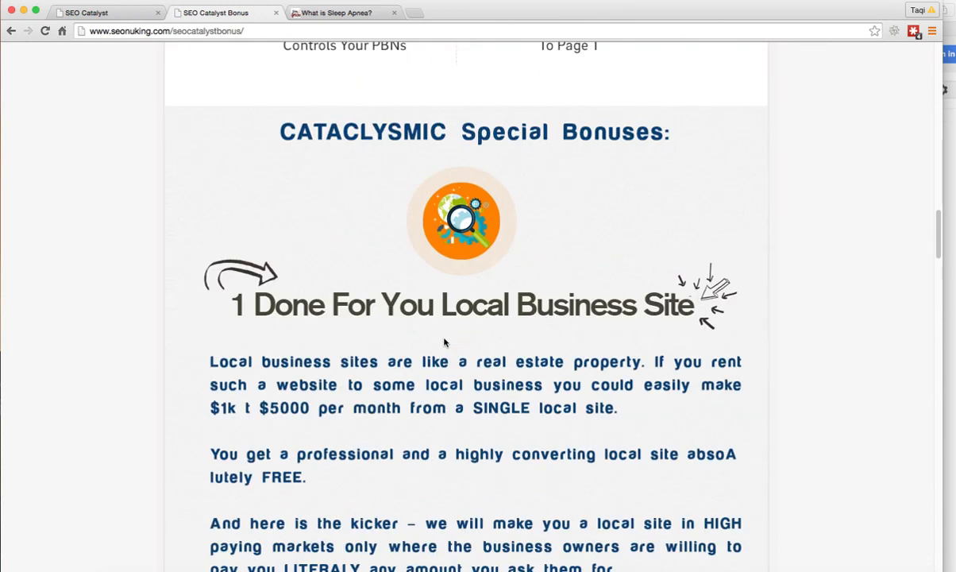
scroll(down, 3)
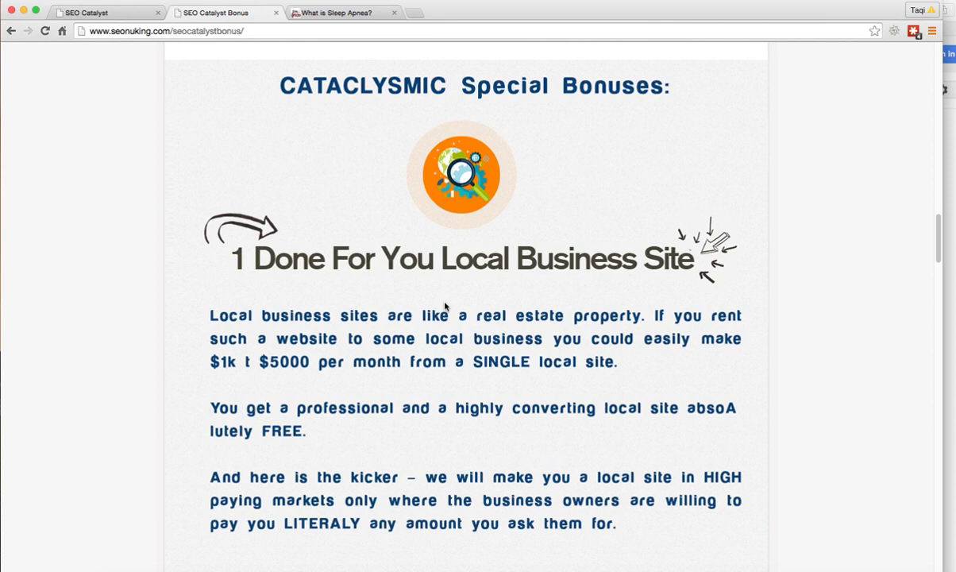
scroll(down, 3)
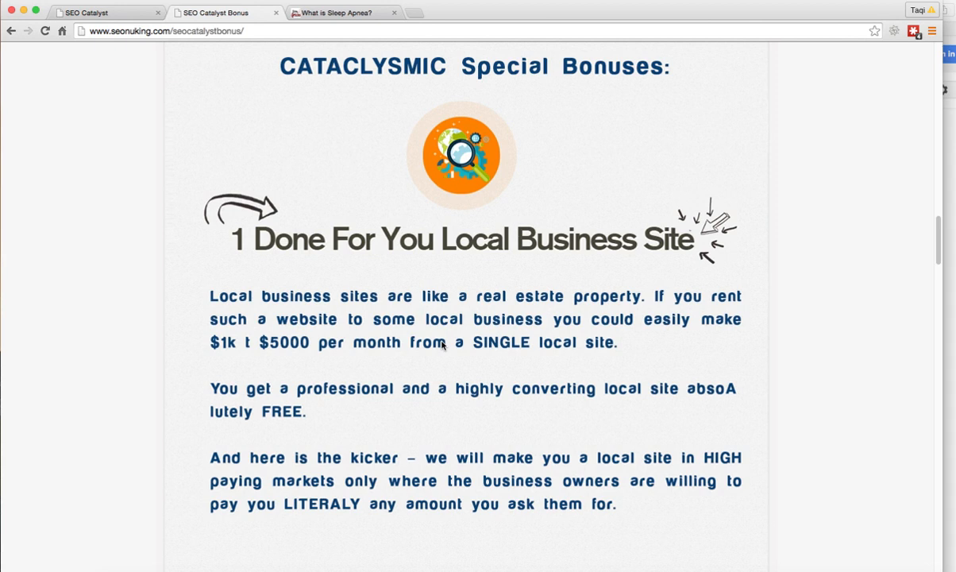
scroll(down, 3)
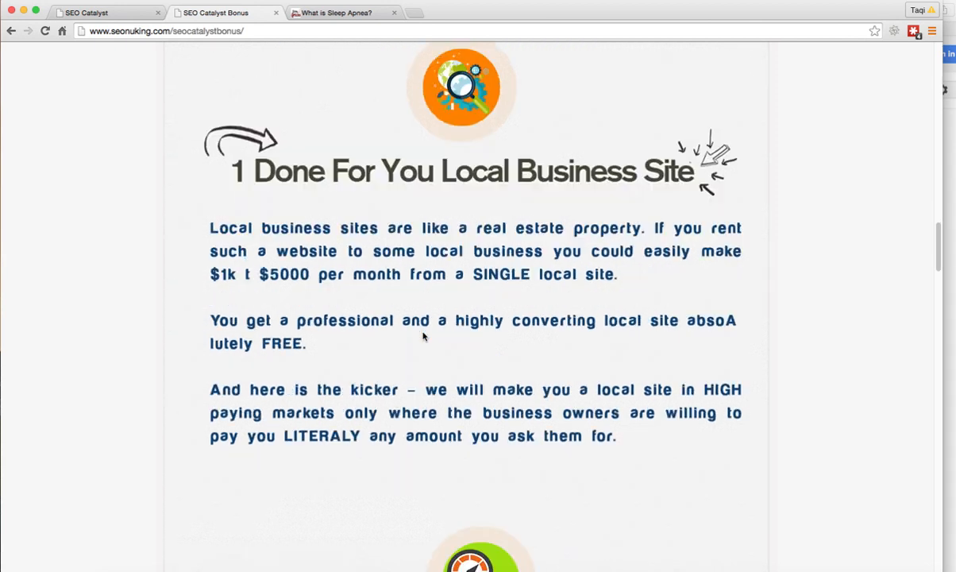
scroll(down, 3)
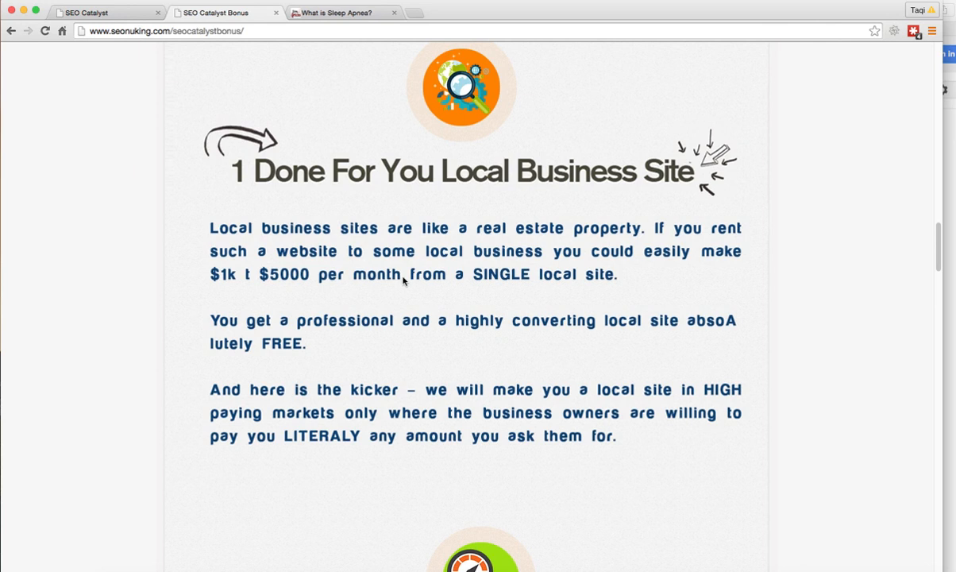
mouse_move(403, 290)
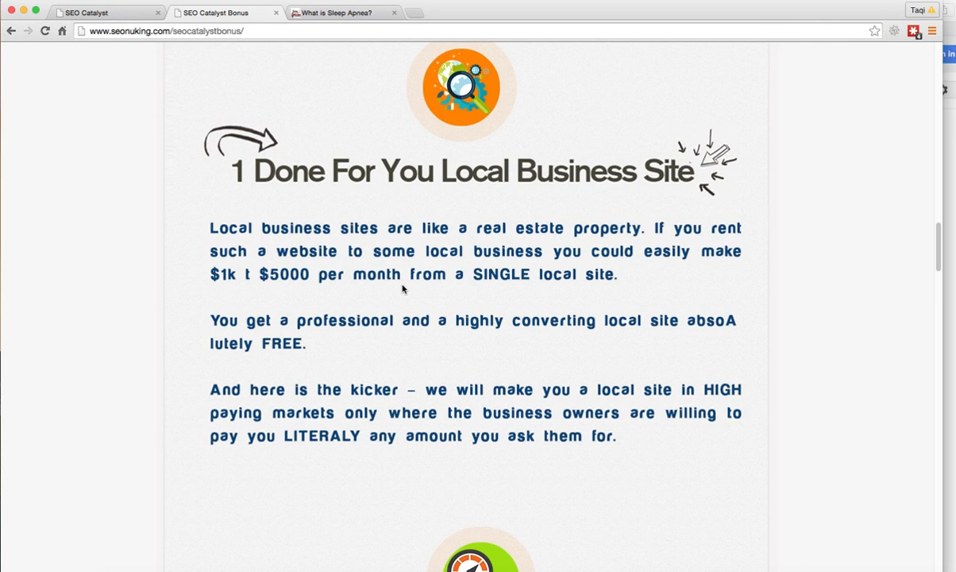
mouse_move(385, 338)
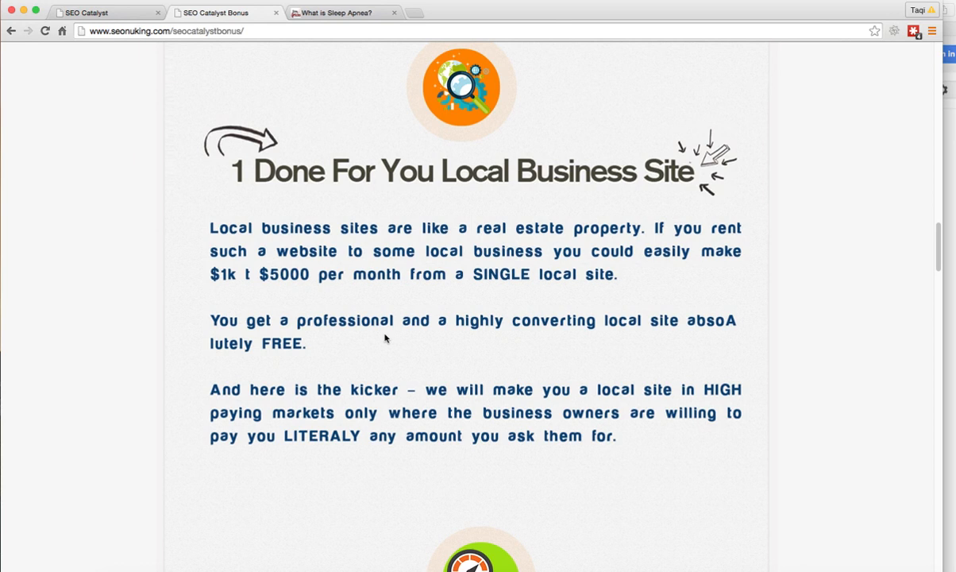
mouse_move(383, 340)
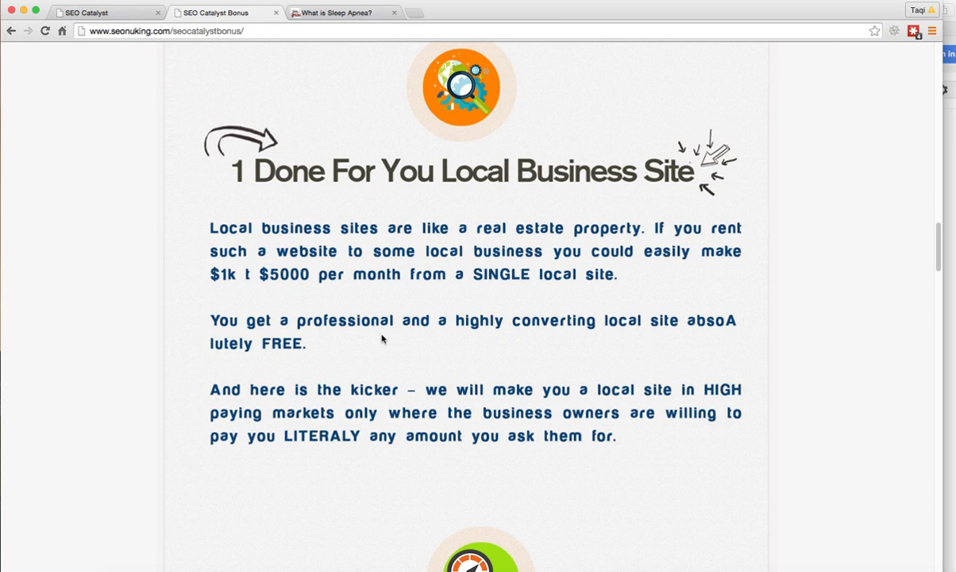
mouse_move(369, 313)
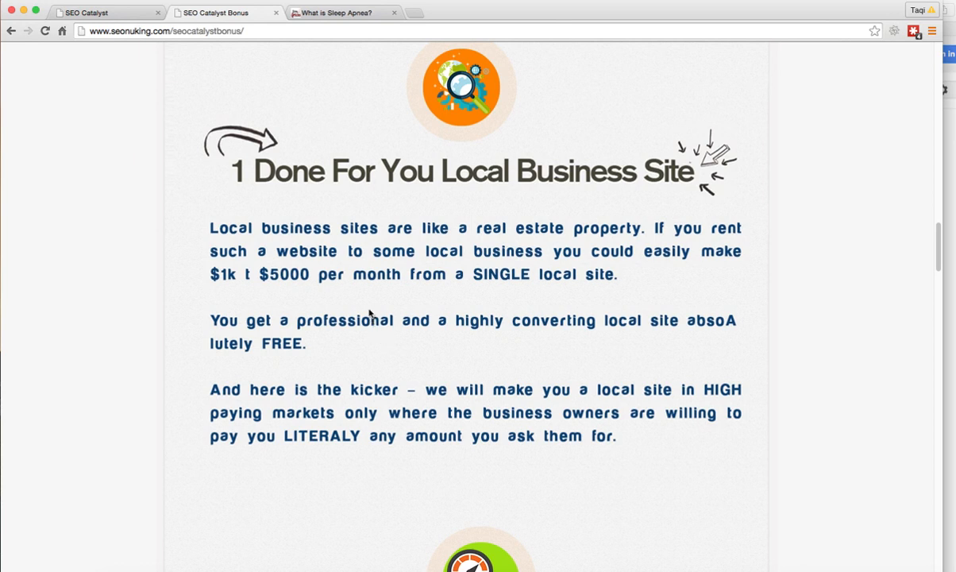
mouse_move(375, 305)
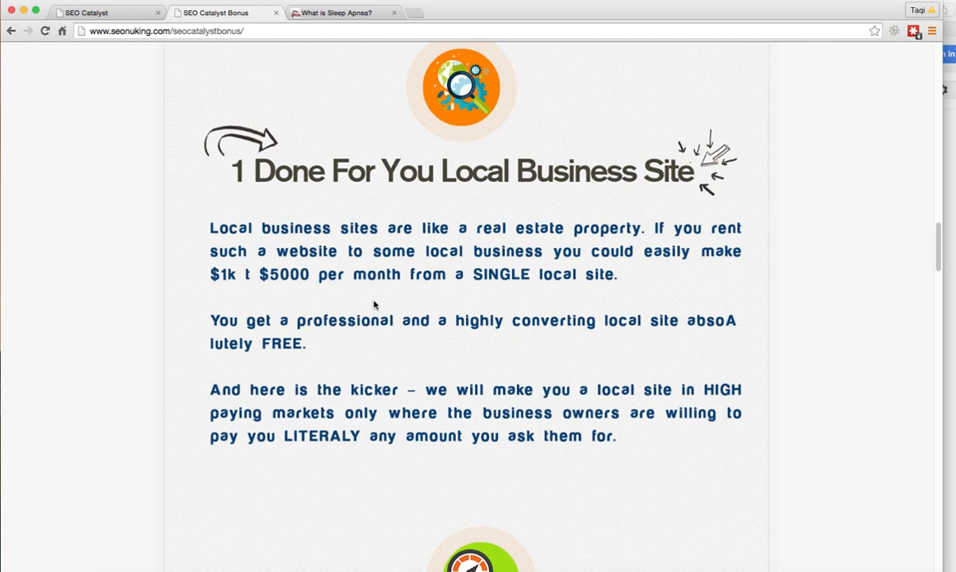
scroll(down, 3)
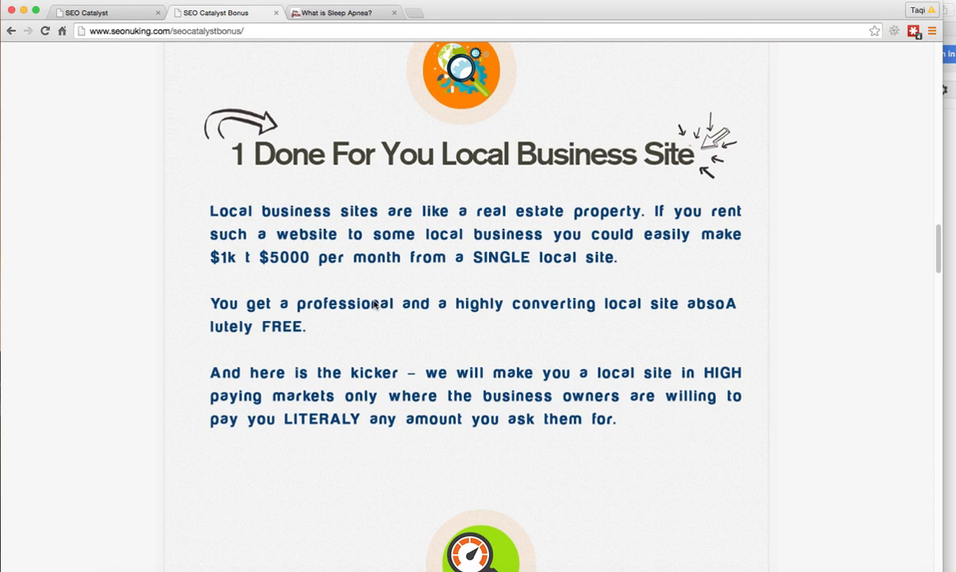
scroll(down, 3)
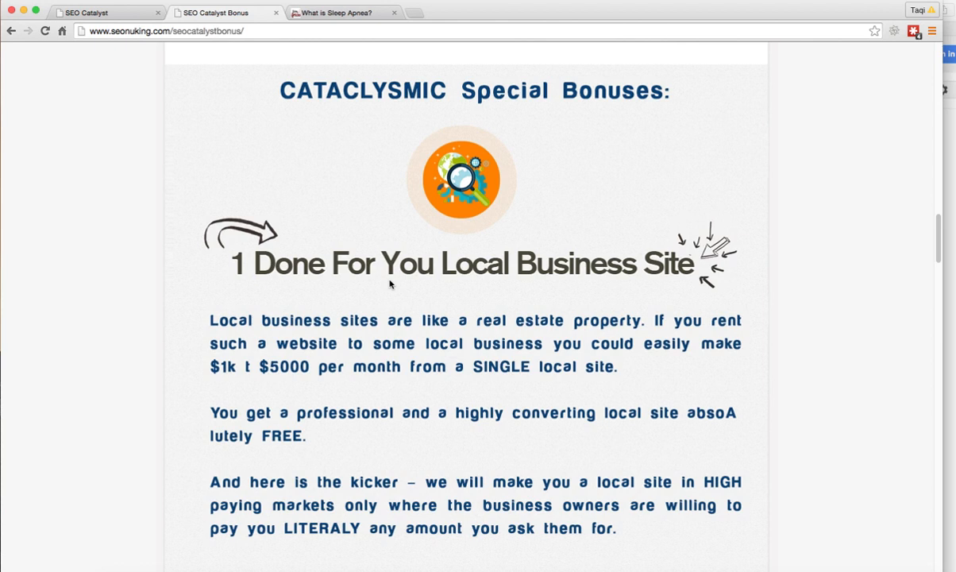
scroll(down, 3)
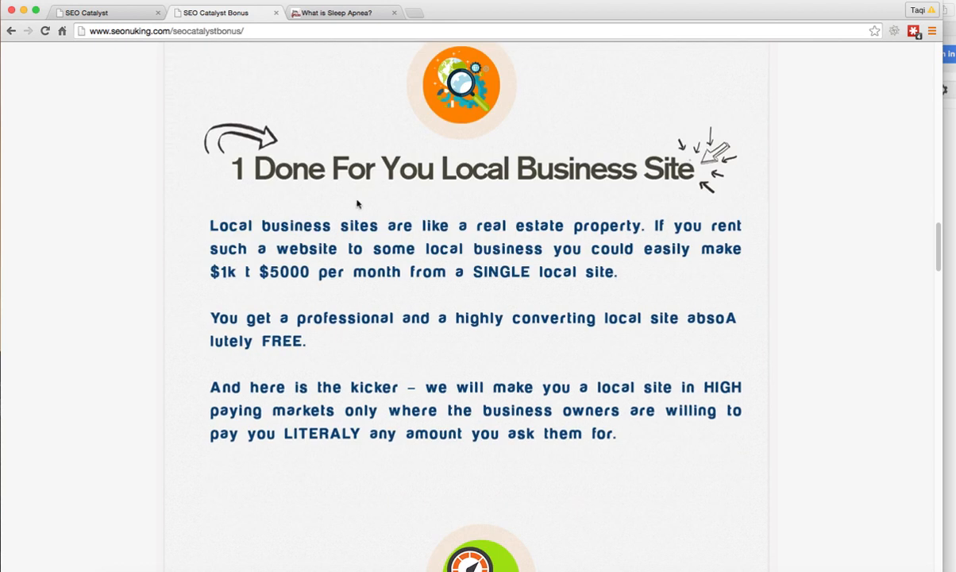
scroll(down, 3)
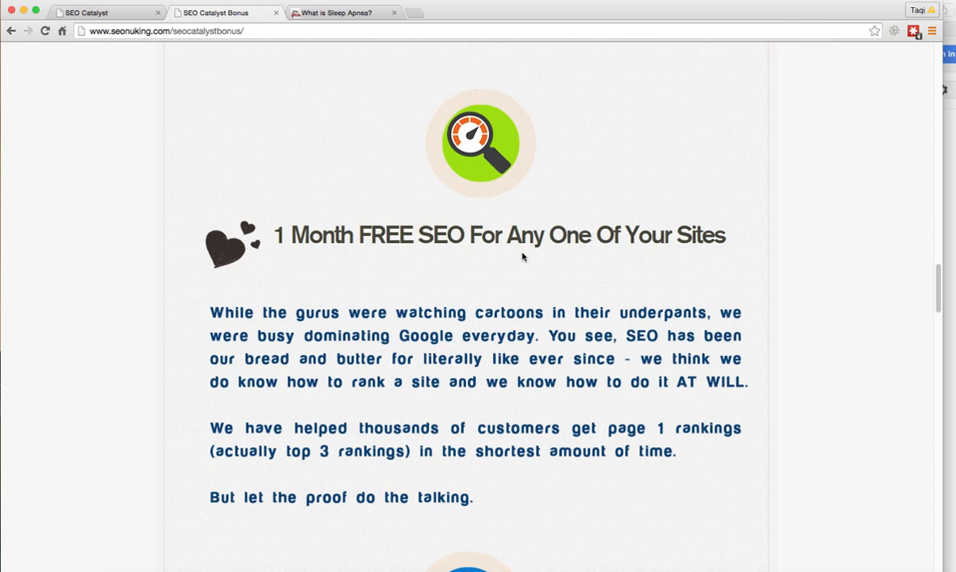
Read past the SEO Blueprint and spinnable articles bonuses down to WP Rank Checker
scroll(down, 3)
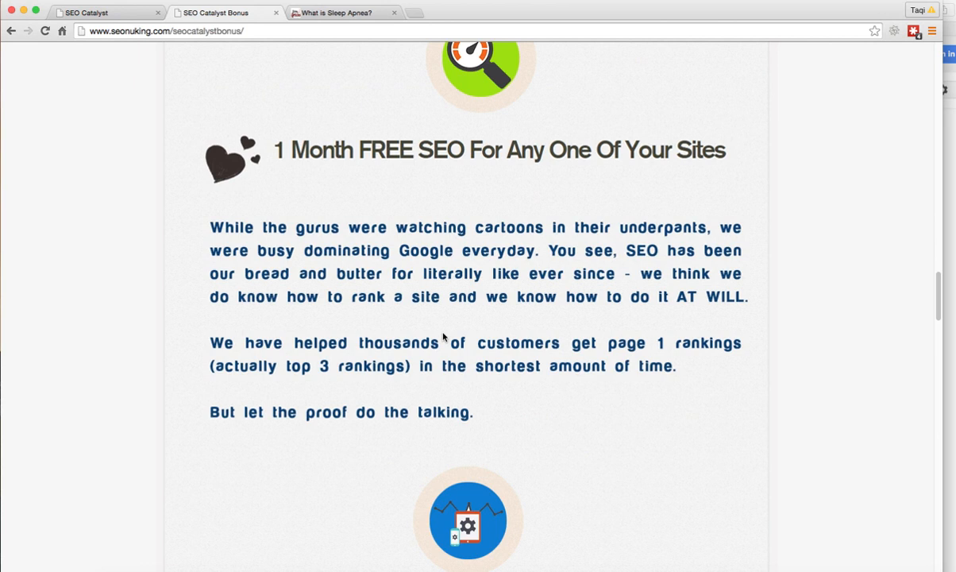
scroll(down, 3)
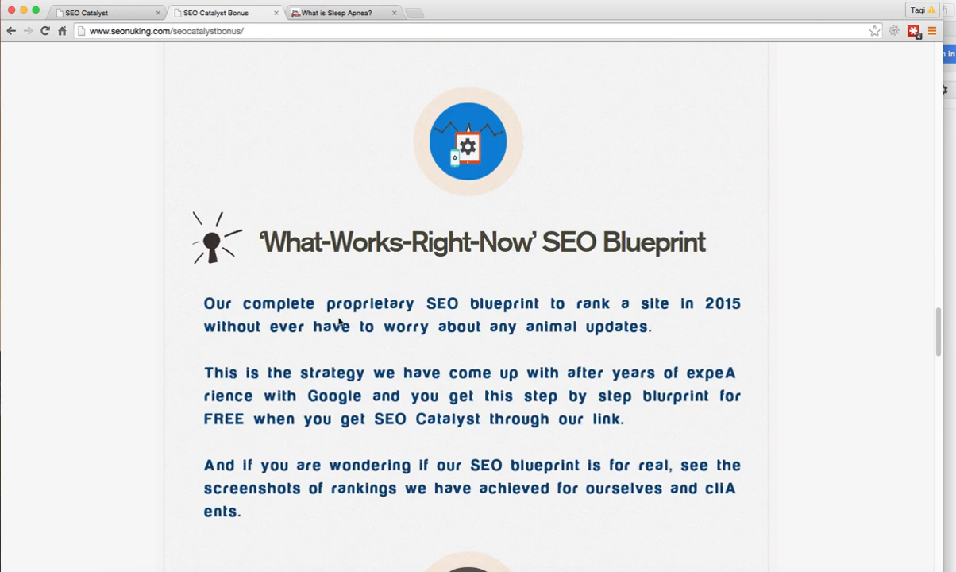
scroll(down, 3)
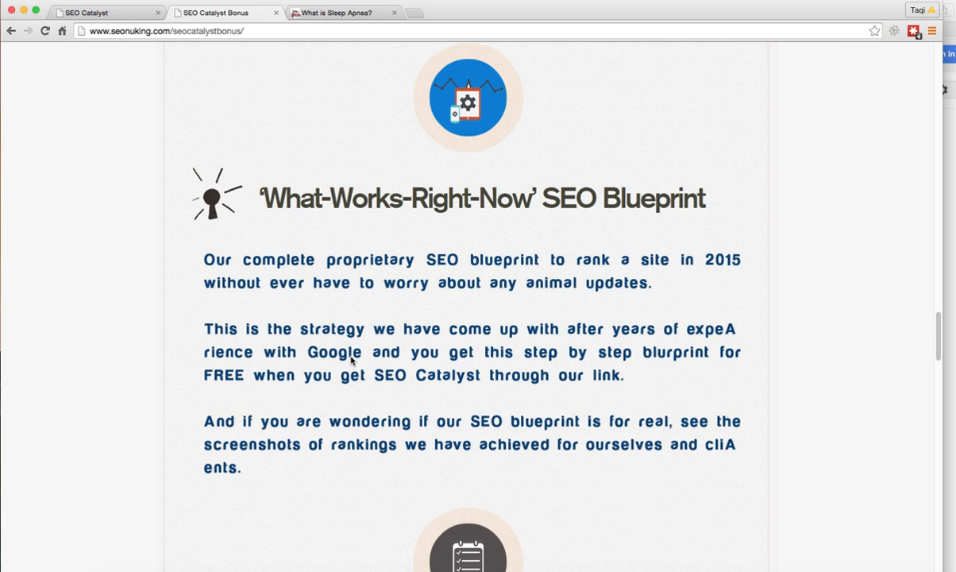
scroll(down, 3)
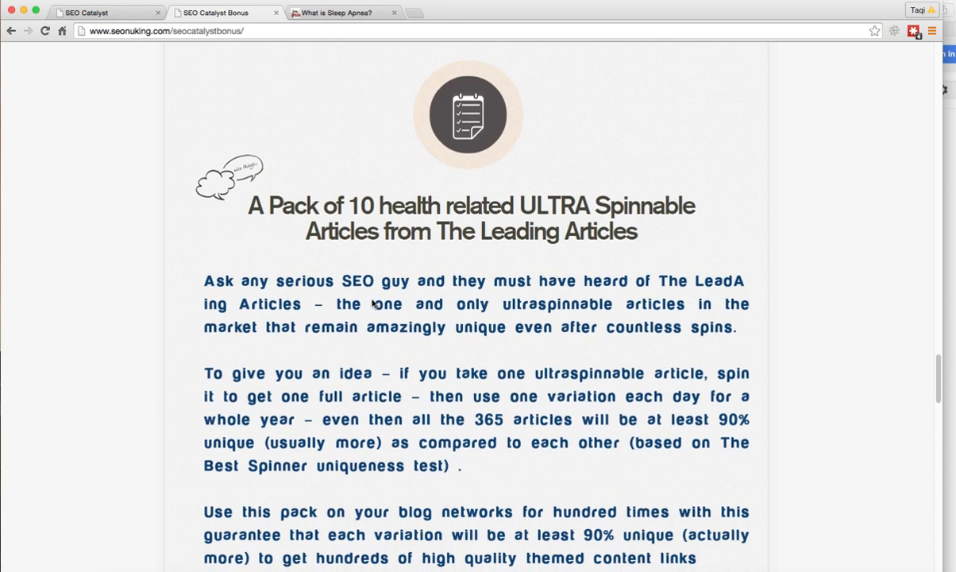
mouse_move(404, 251)
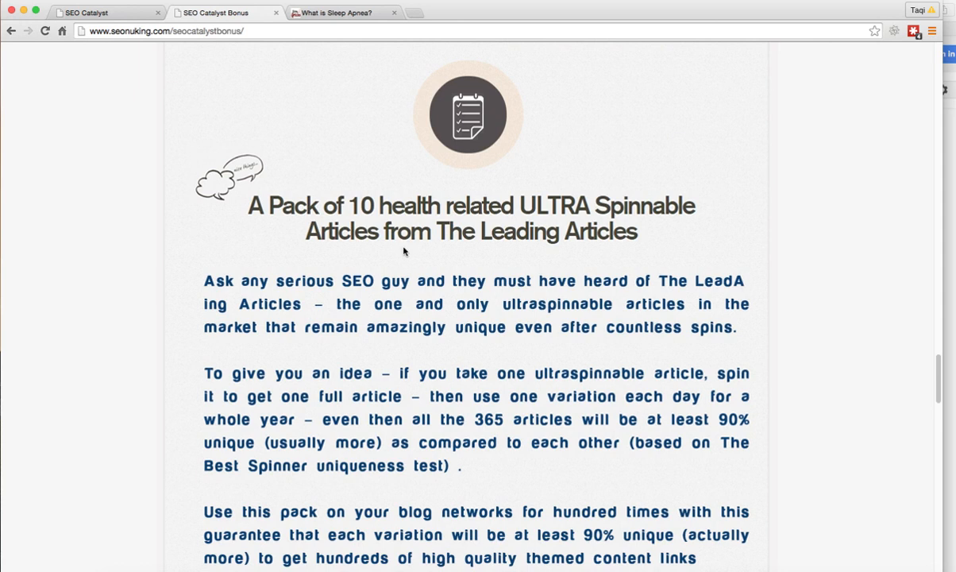
scroll(down, 3)
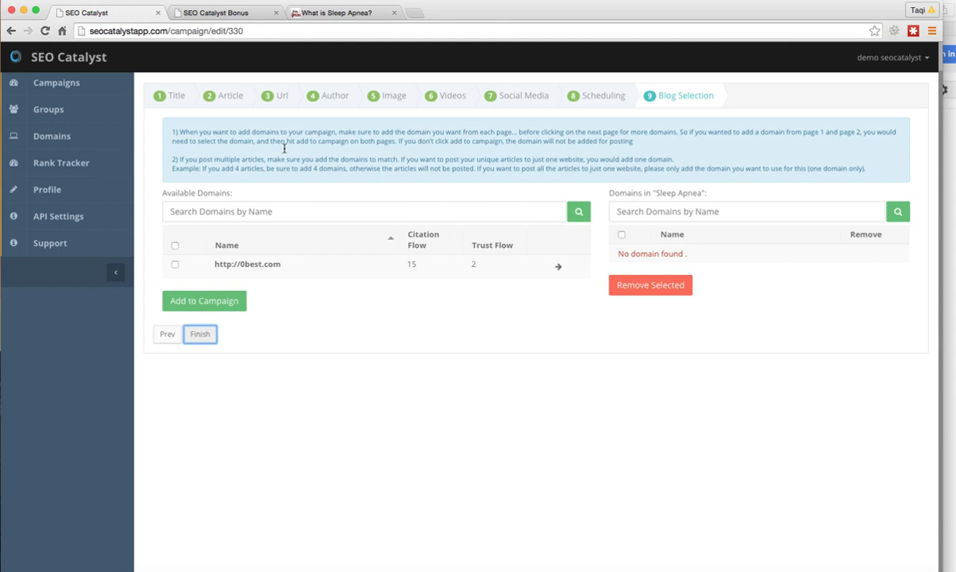
click(215, 13)
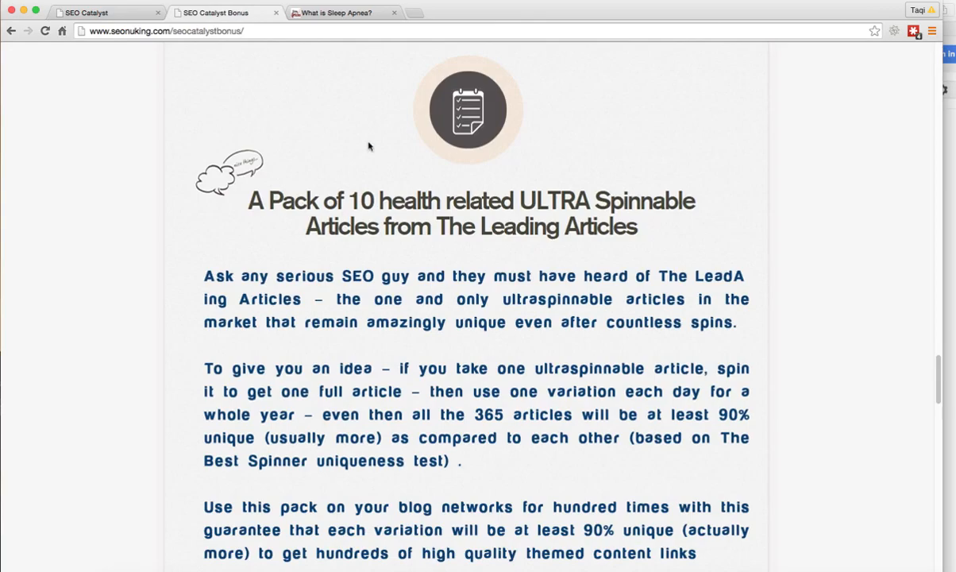
scroll(down, 3)
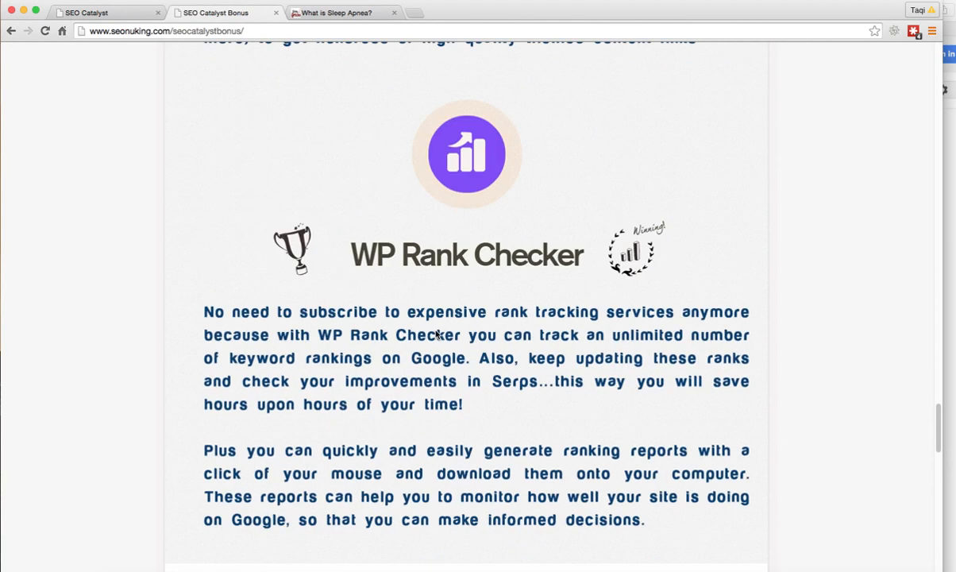
Scroll past Bonus Value, then up to the CATACLYSMIC Bonus Bundle header and video review
scroll(down, 3)
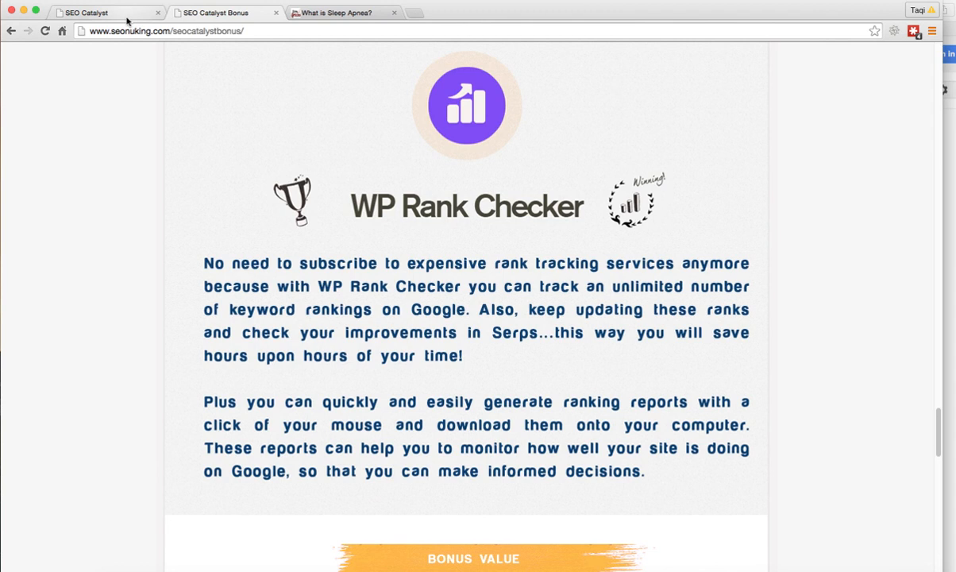
click(223, 13)
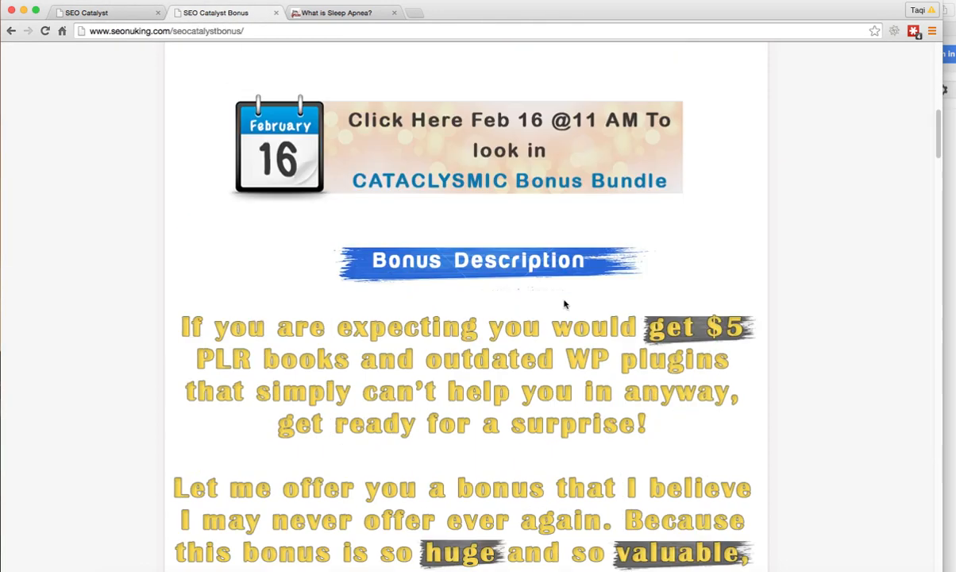
scroll(up, 3)
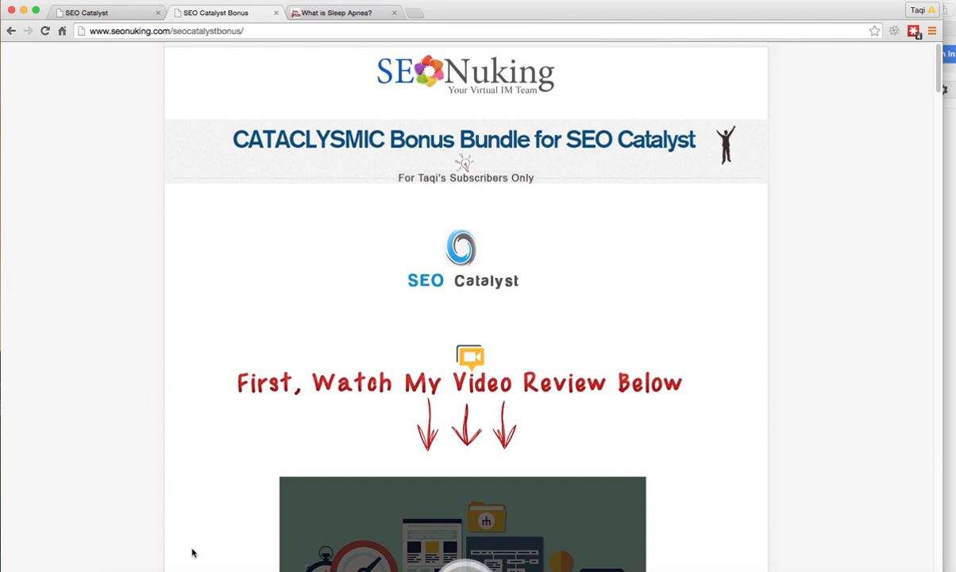